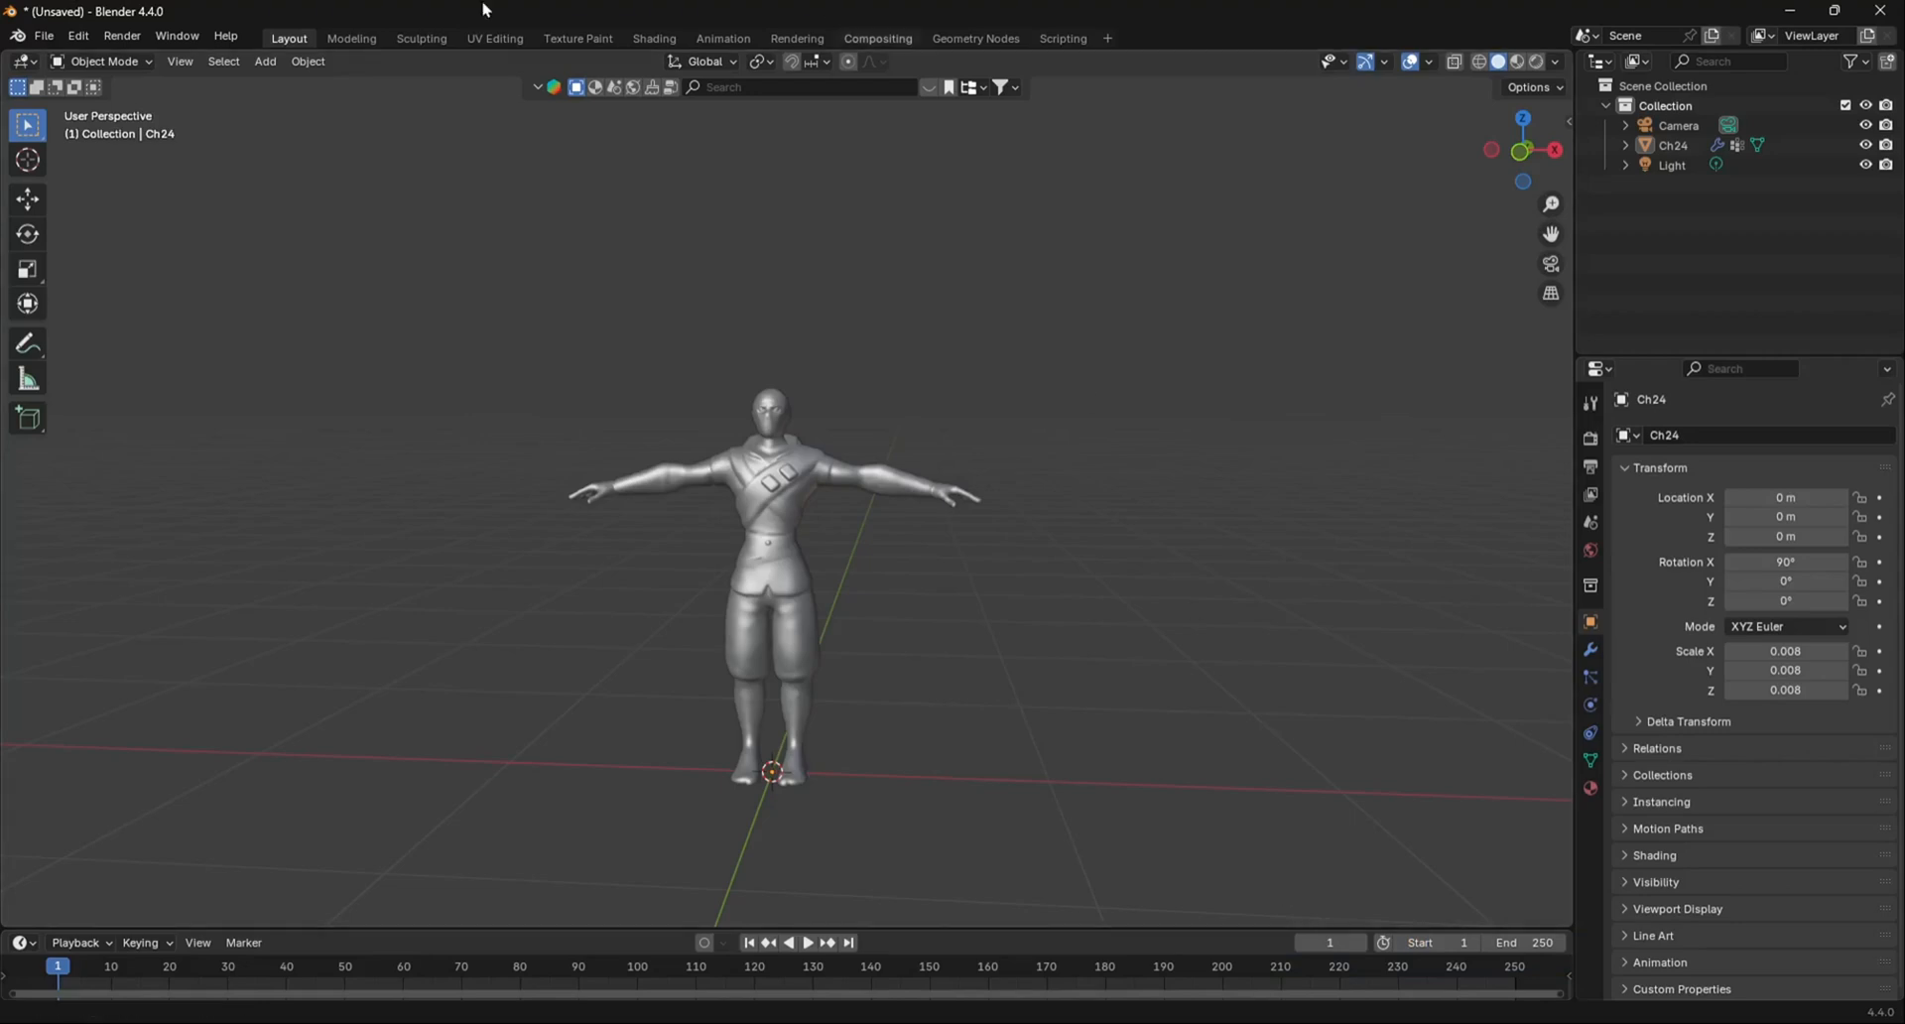
Open Preferences and search the add-ons for 'rig' to find Rigify.
{"action": "left_click", "coordinate": [77, 36]}
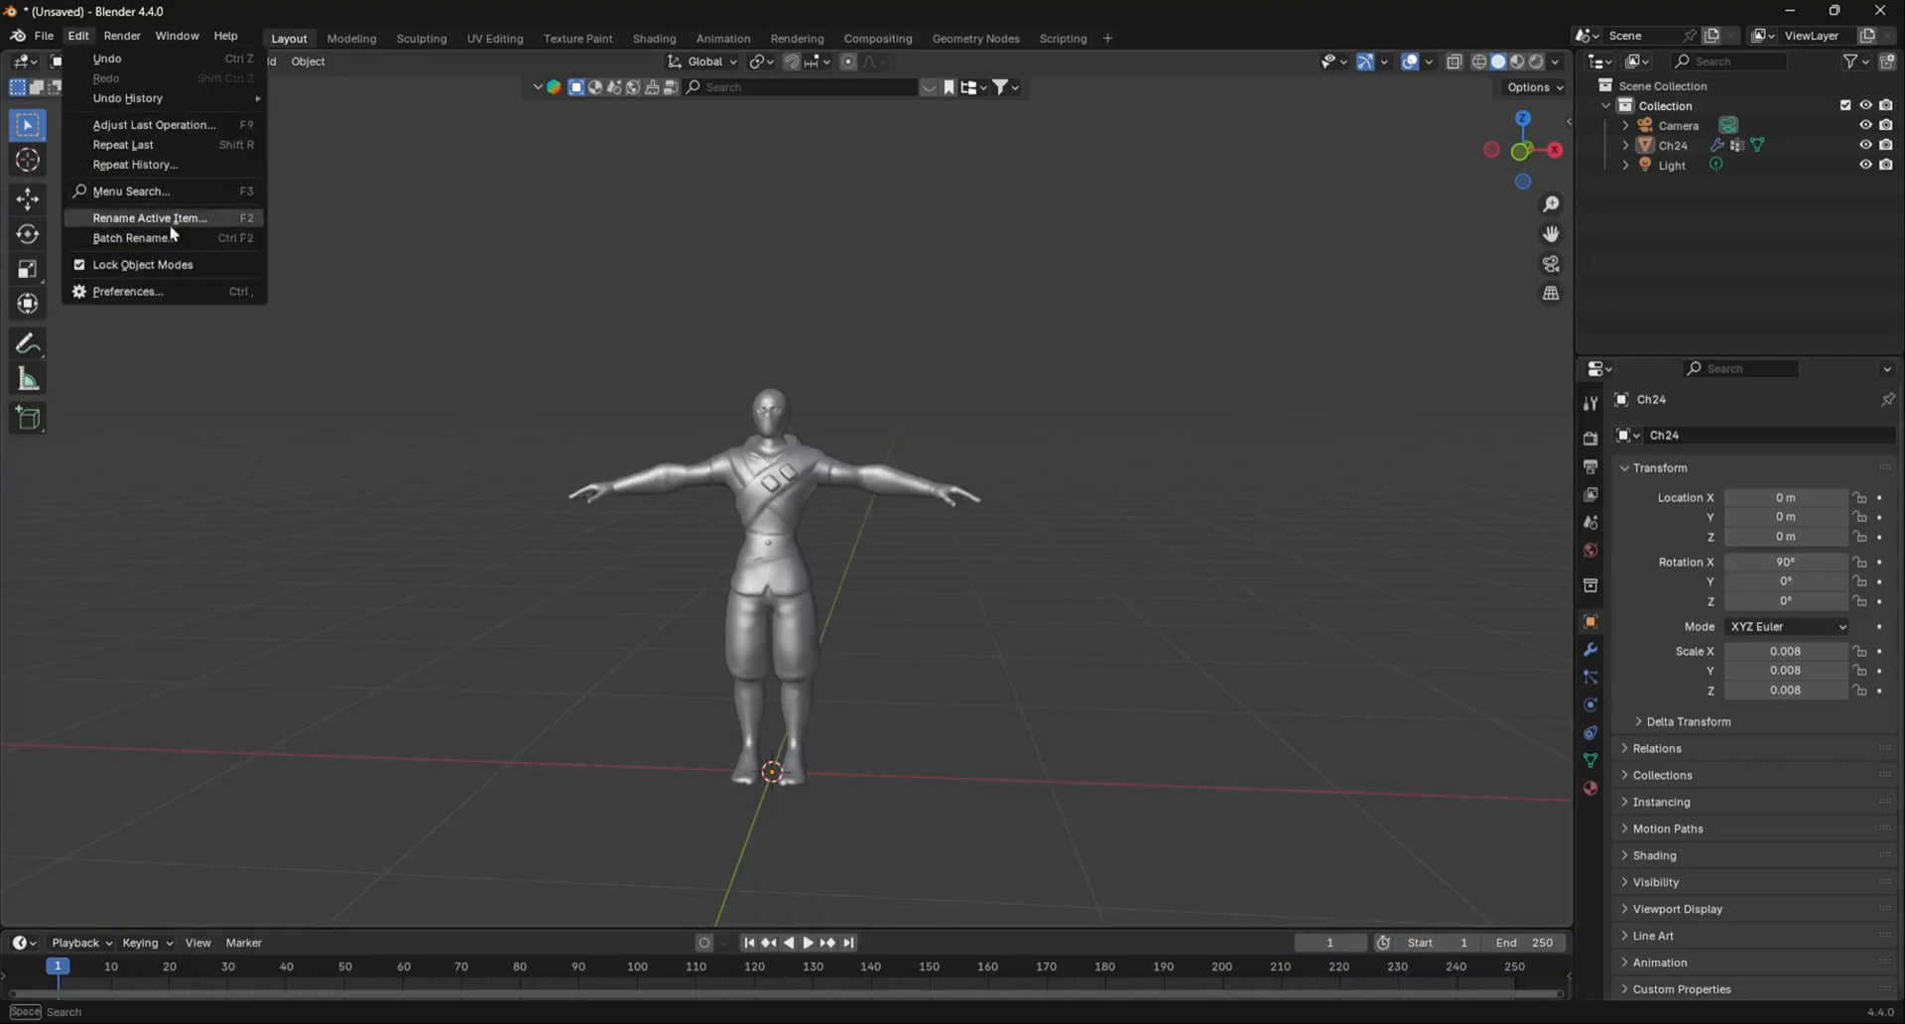
{"action": "left_click", "coordinate": [126, 291]}
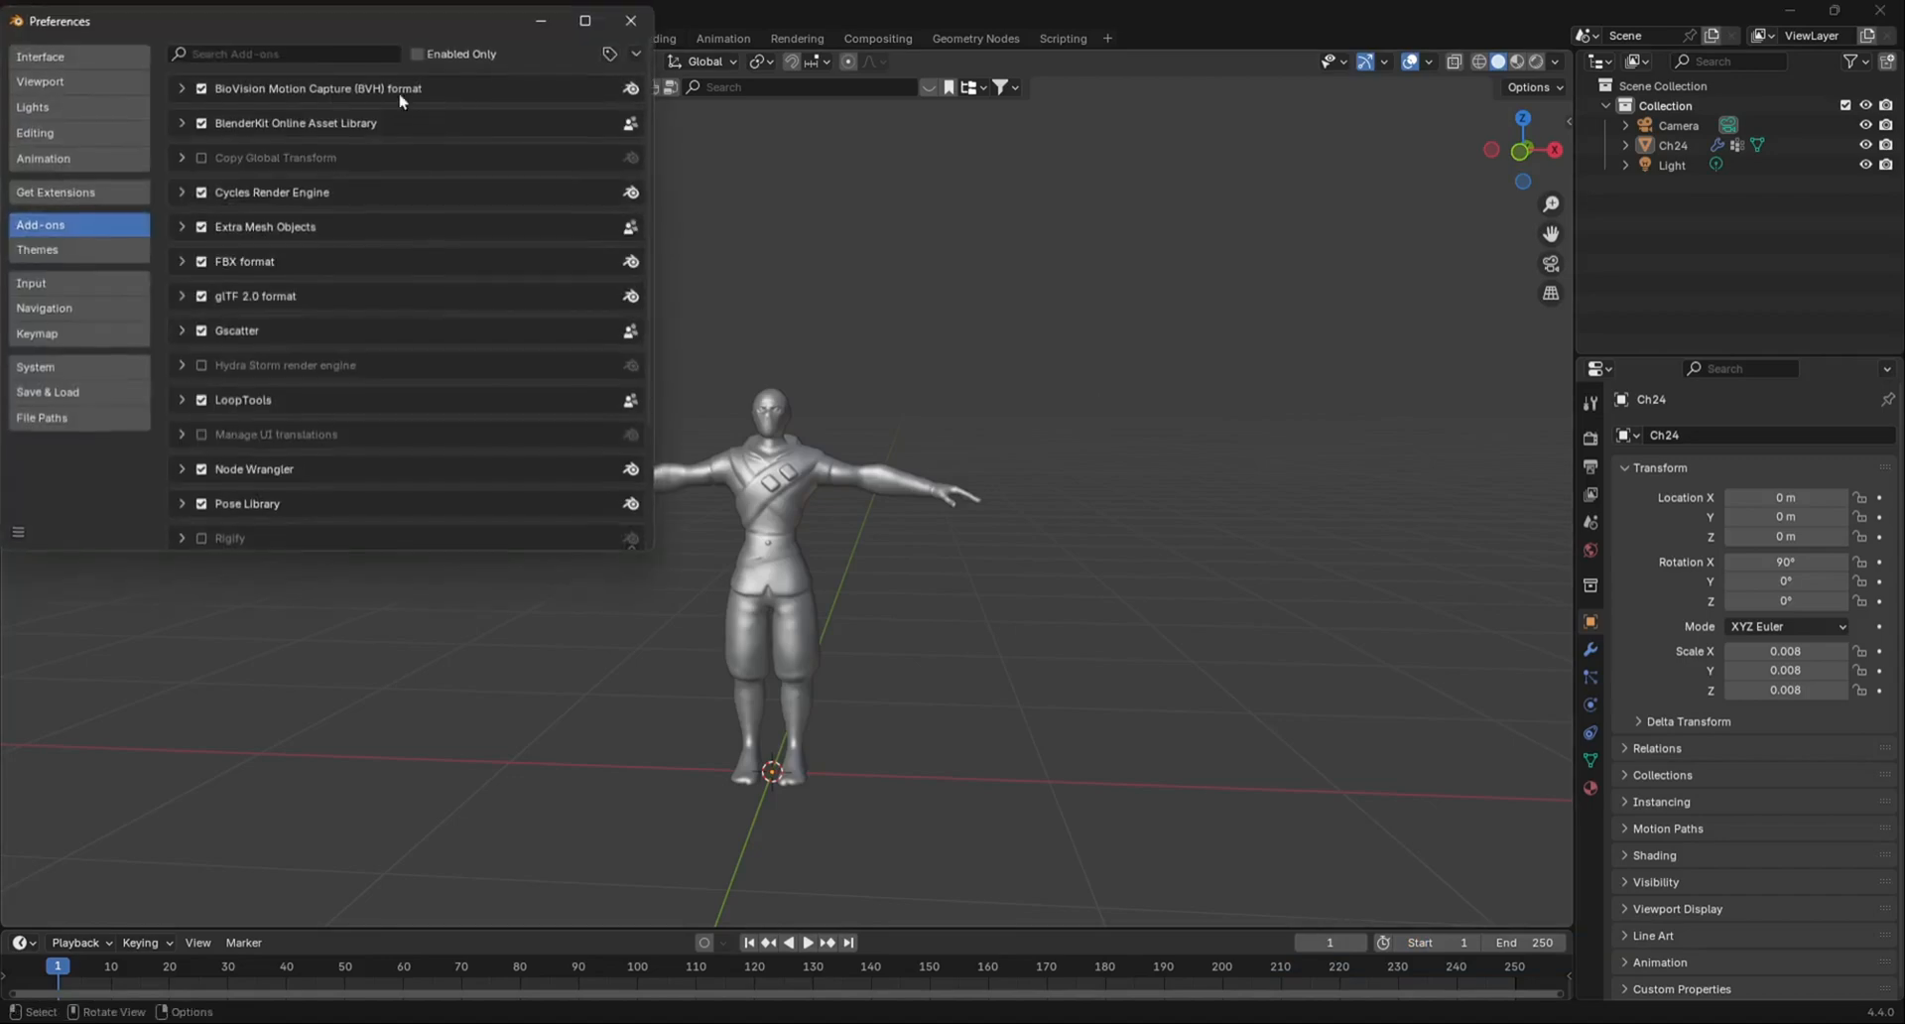
{"action": "type", "text": "rig"}
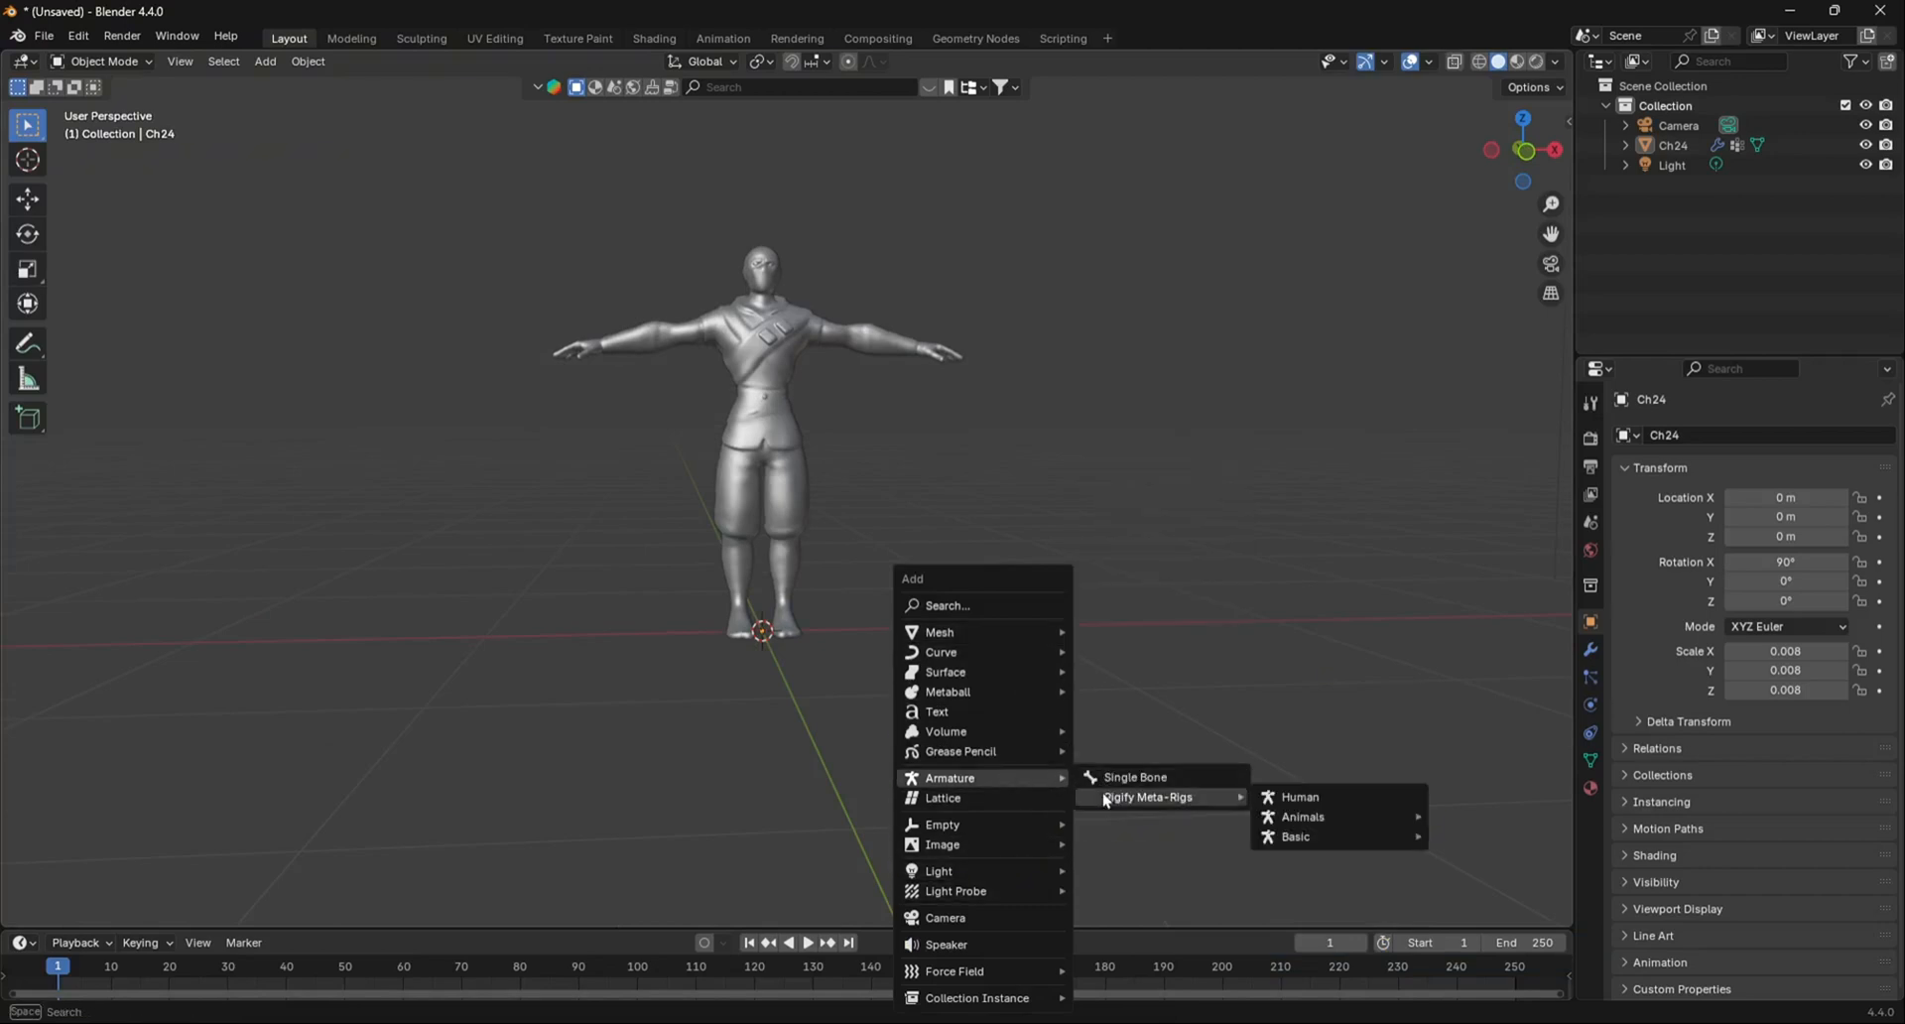
Add a Rigify Human meta-rig and scale it down to the character.
{"action": "left_click", "coordinate": [1299, 797]}
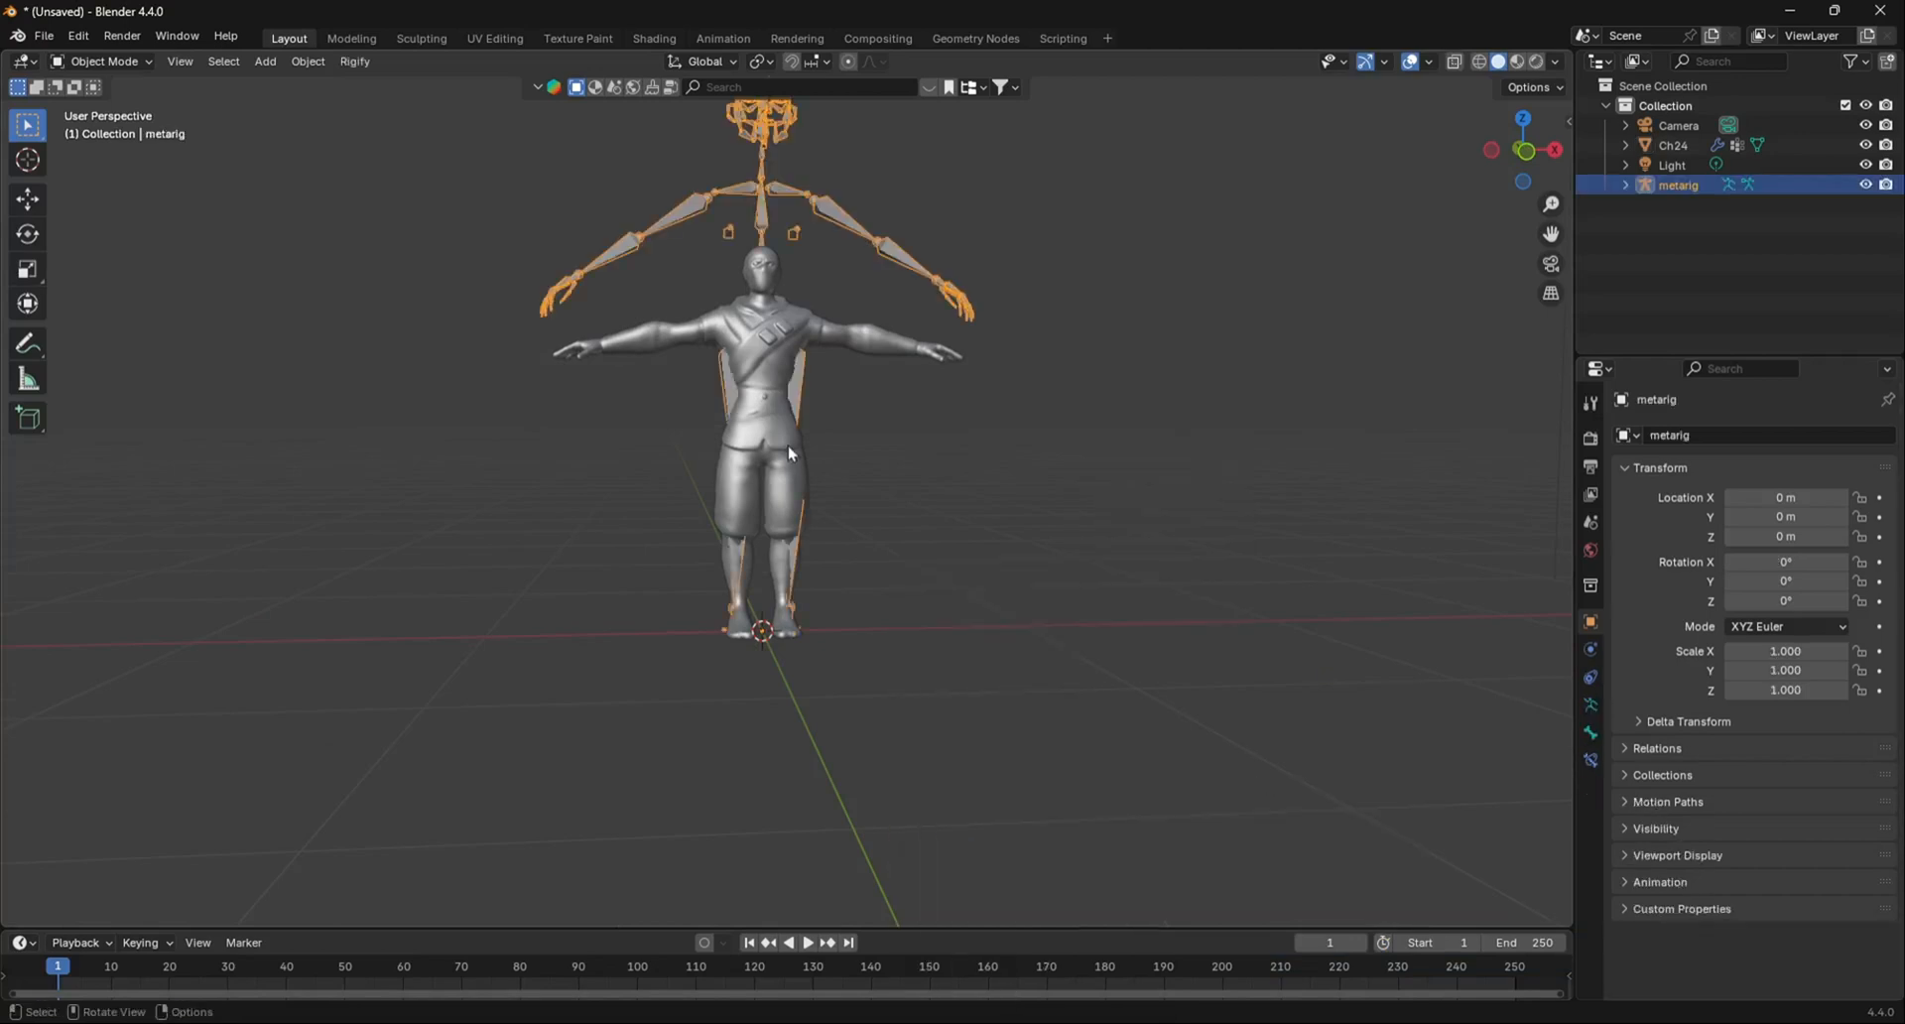
{"action": "key", "text": "s"}
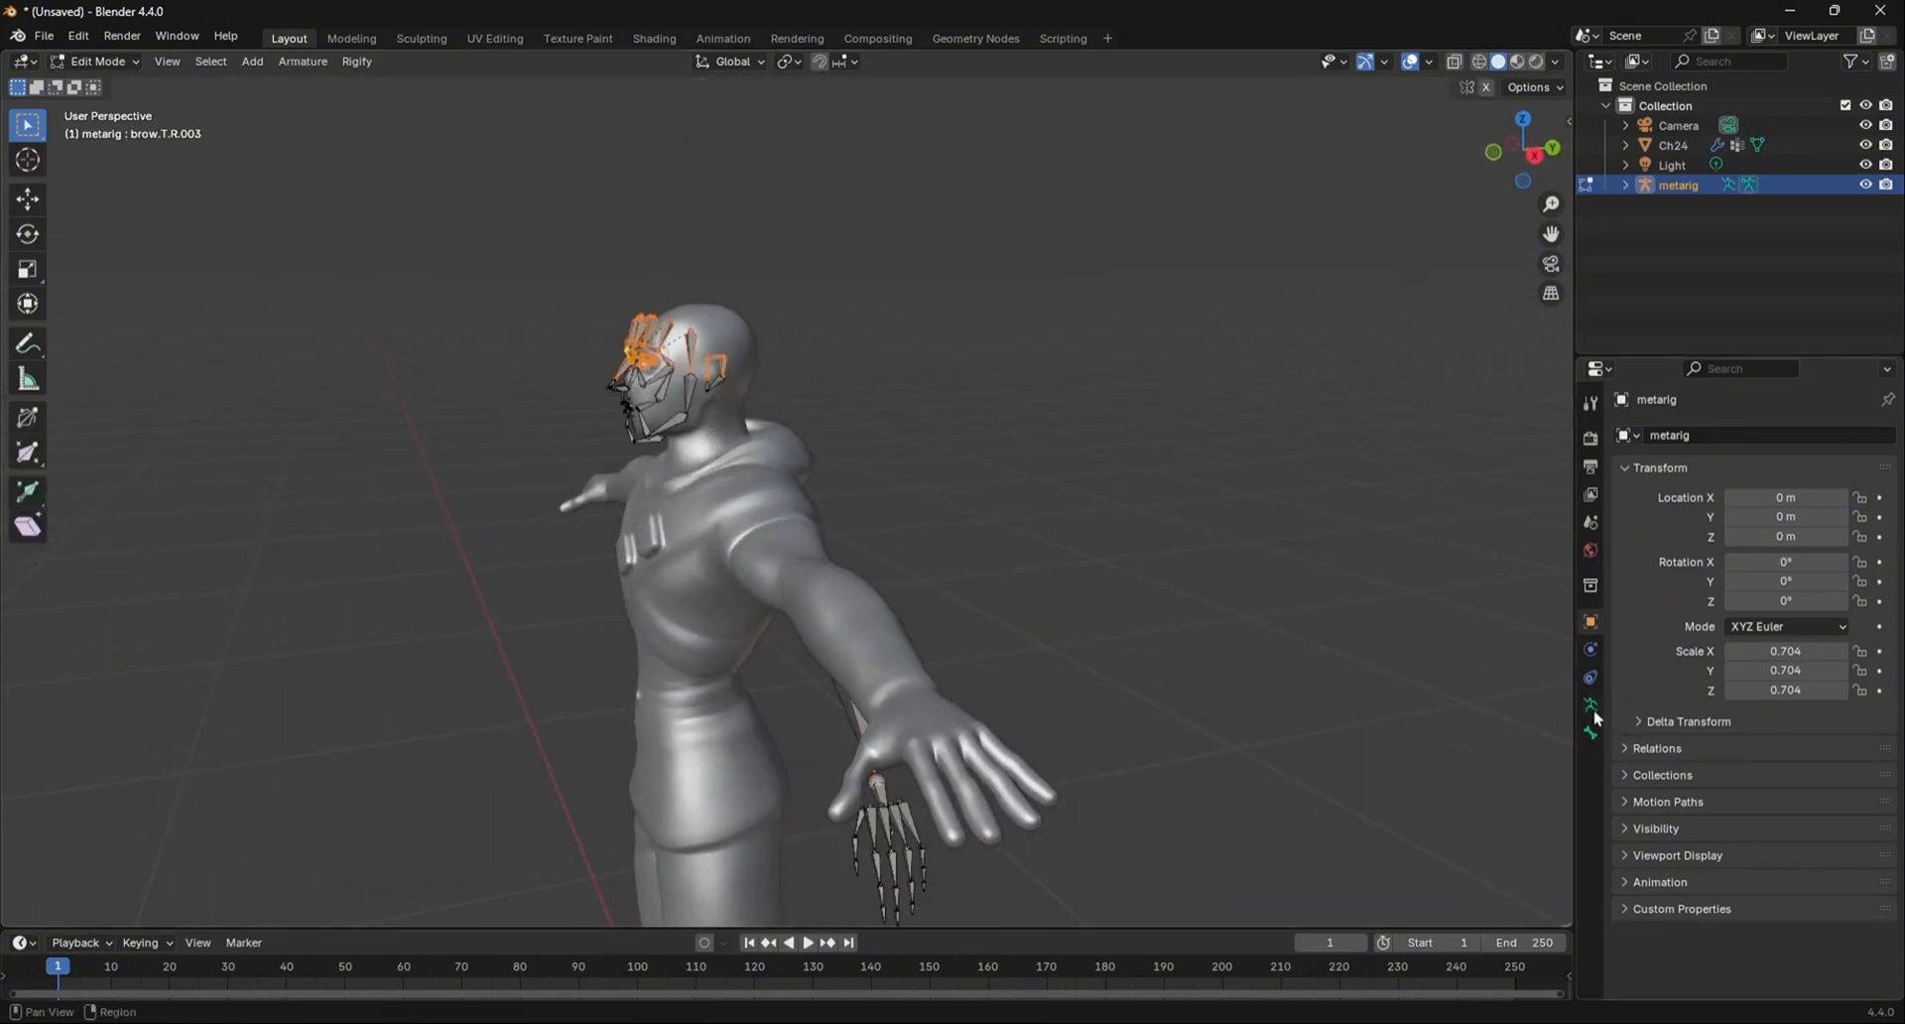
Delete the meta-rig's face bones and enable X-Axis Mirror in Armature Data.
{"action": "left_click", "coordinate": [1589, 732]}
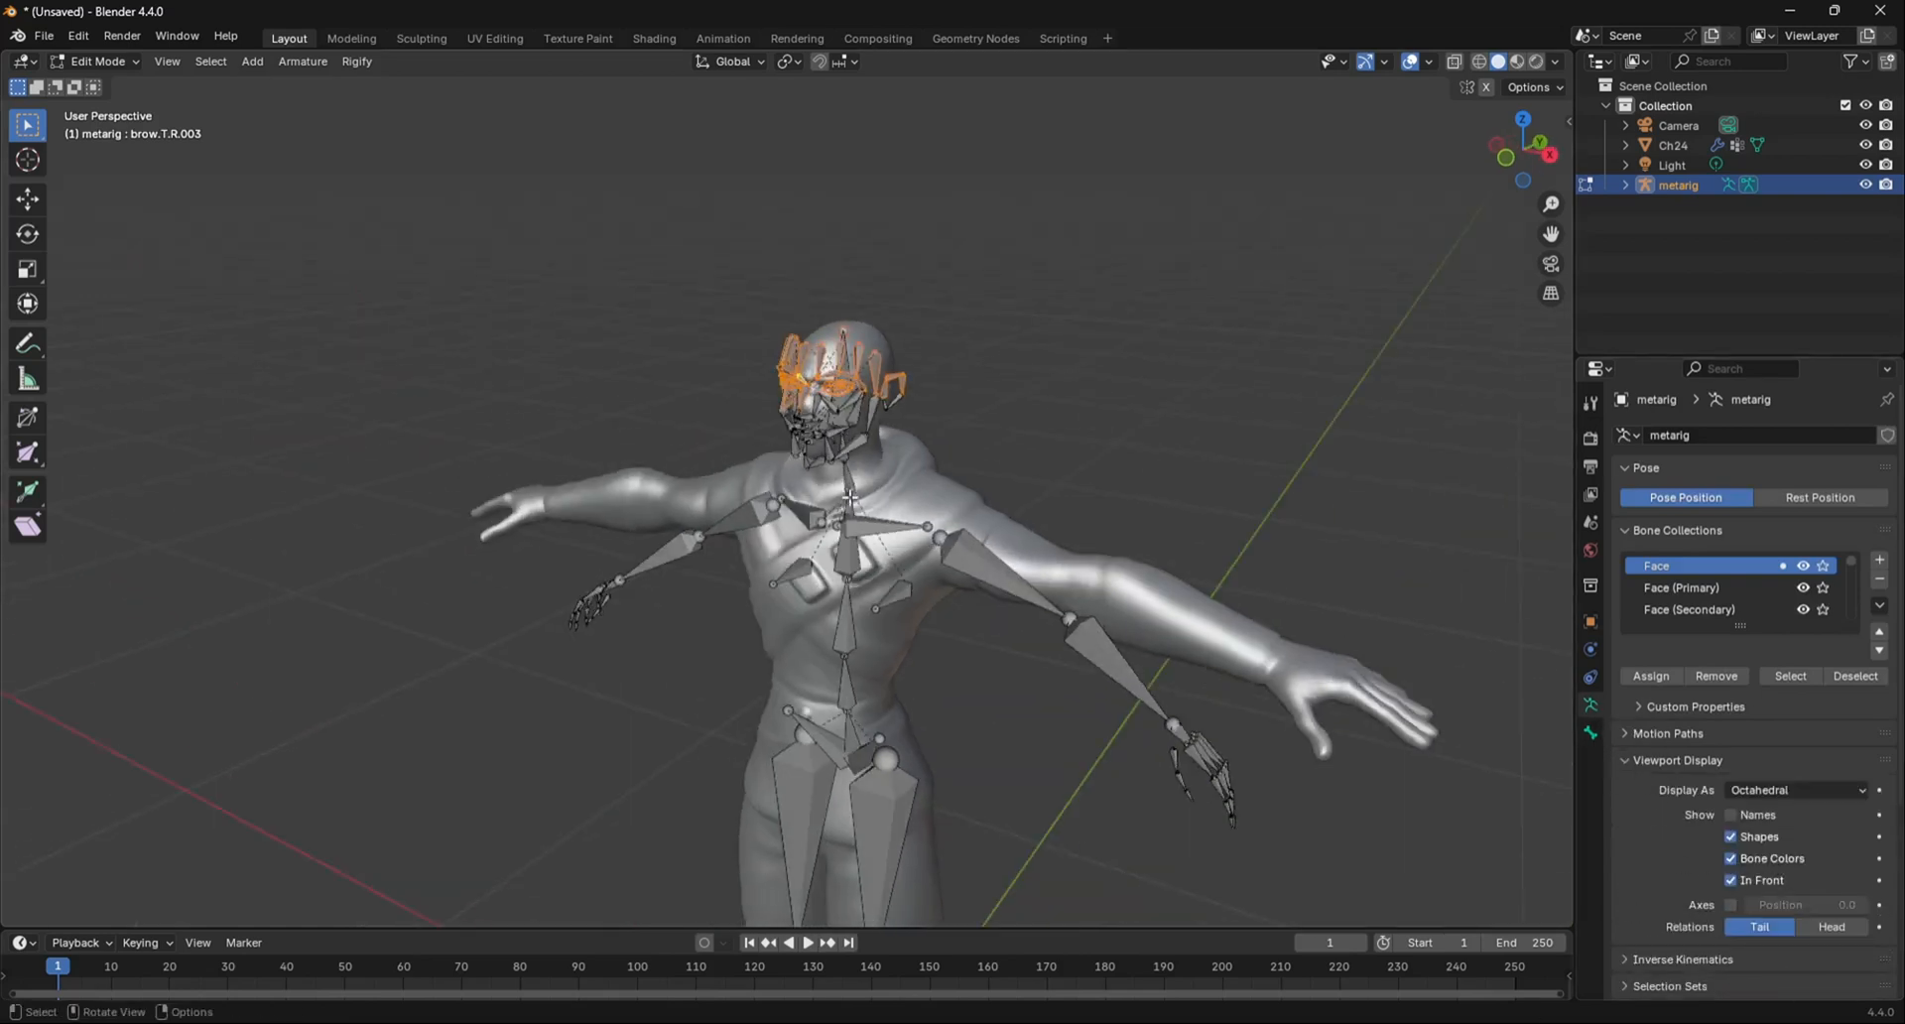
{"action": "left_click_drag", "start_coordinate": [851, 487], "coordinate": [790, 461]}
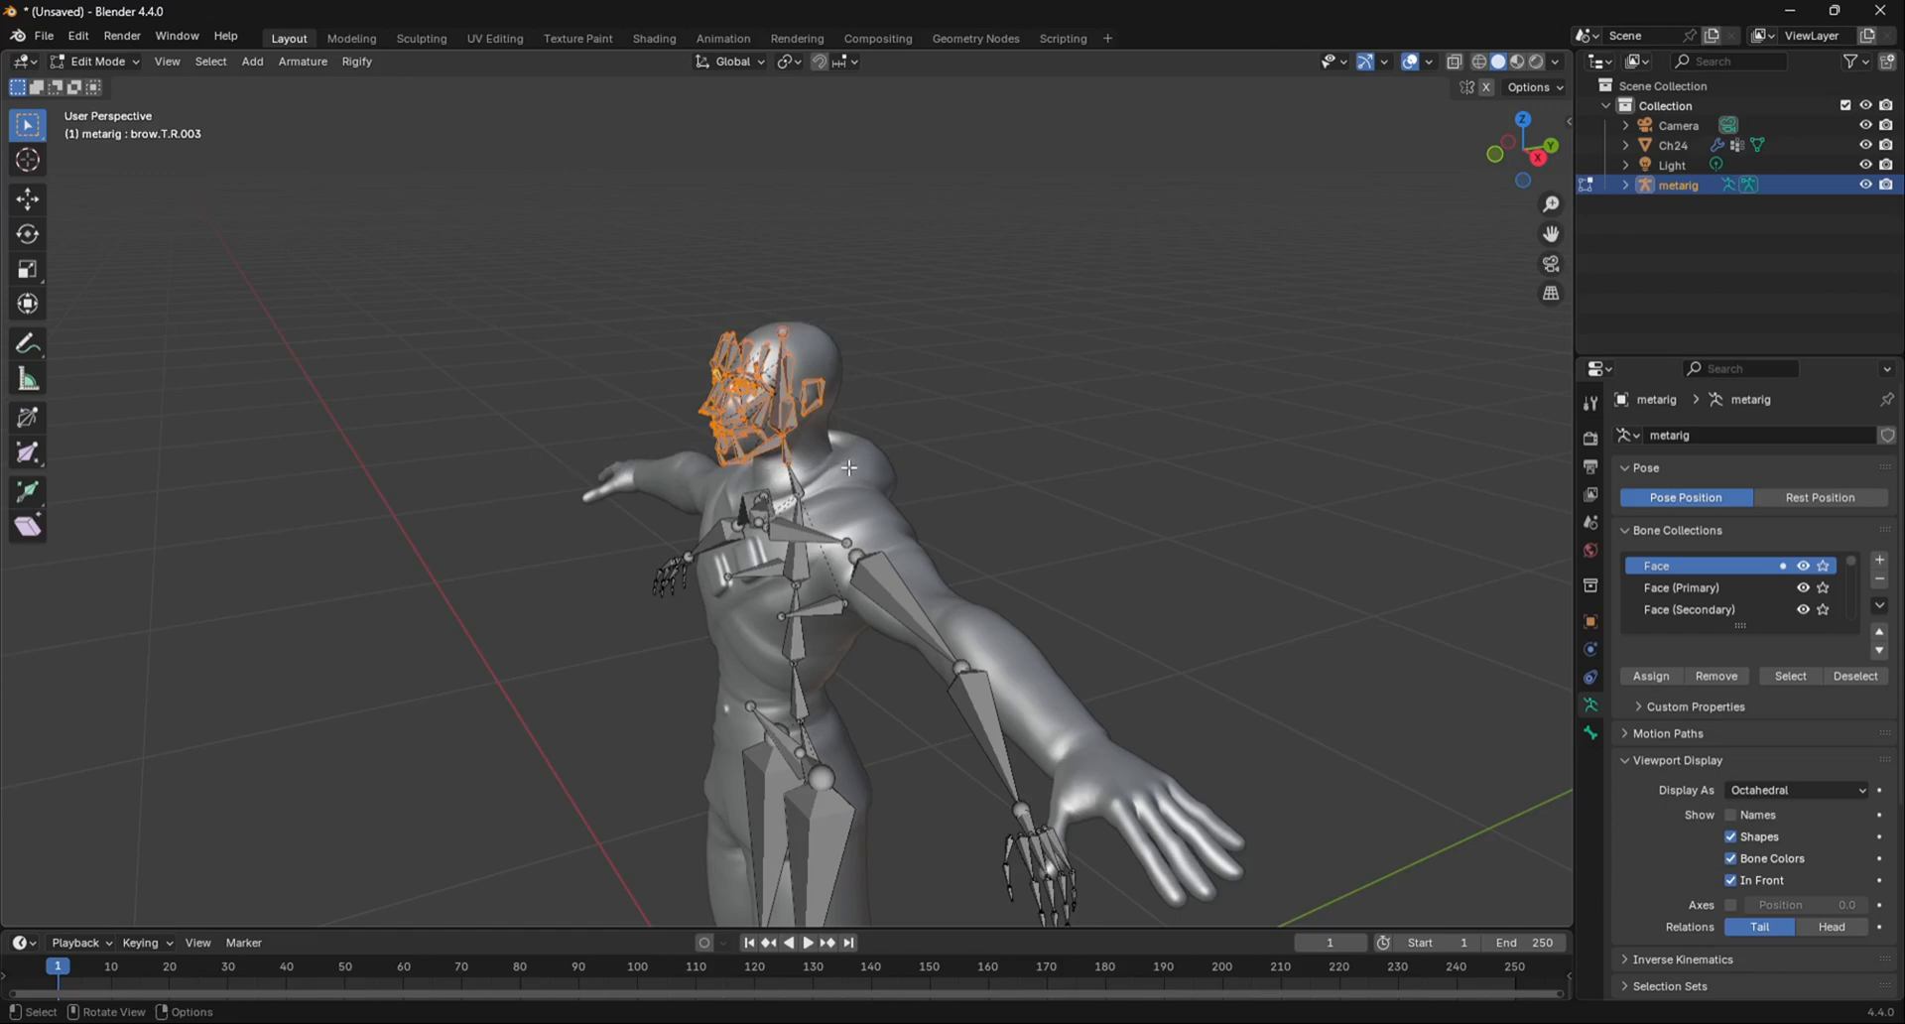
{"action": "key", "text": "x"}
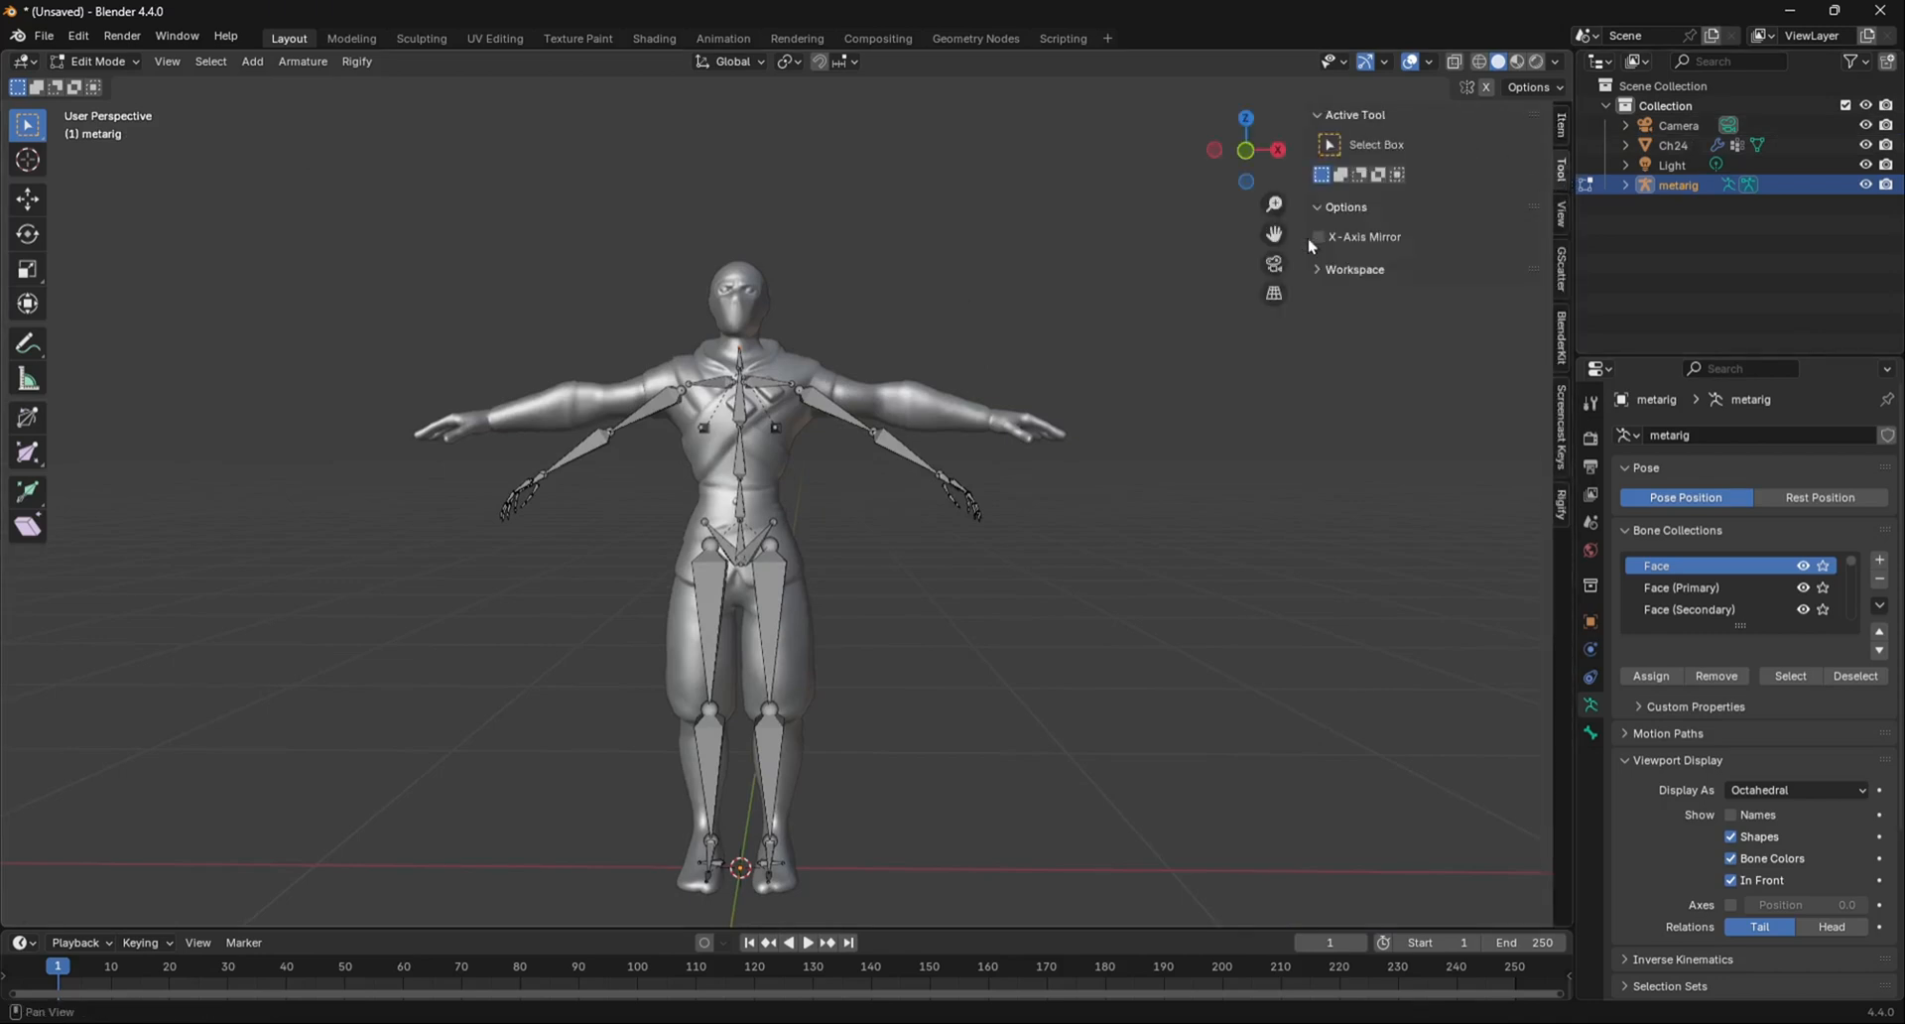
{"action": "left_click", "coordinate": [1319, 237]}
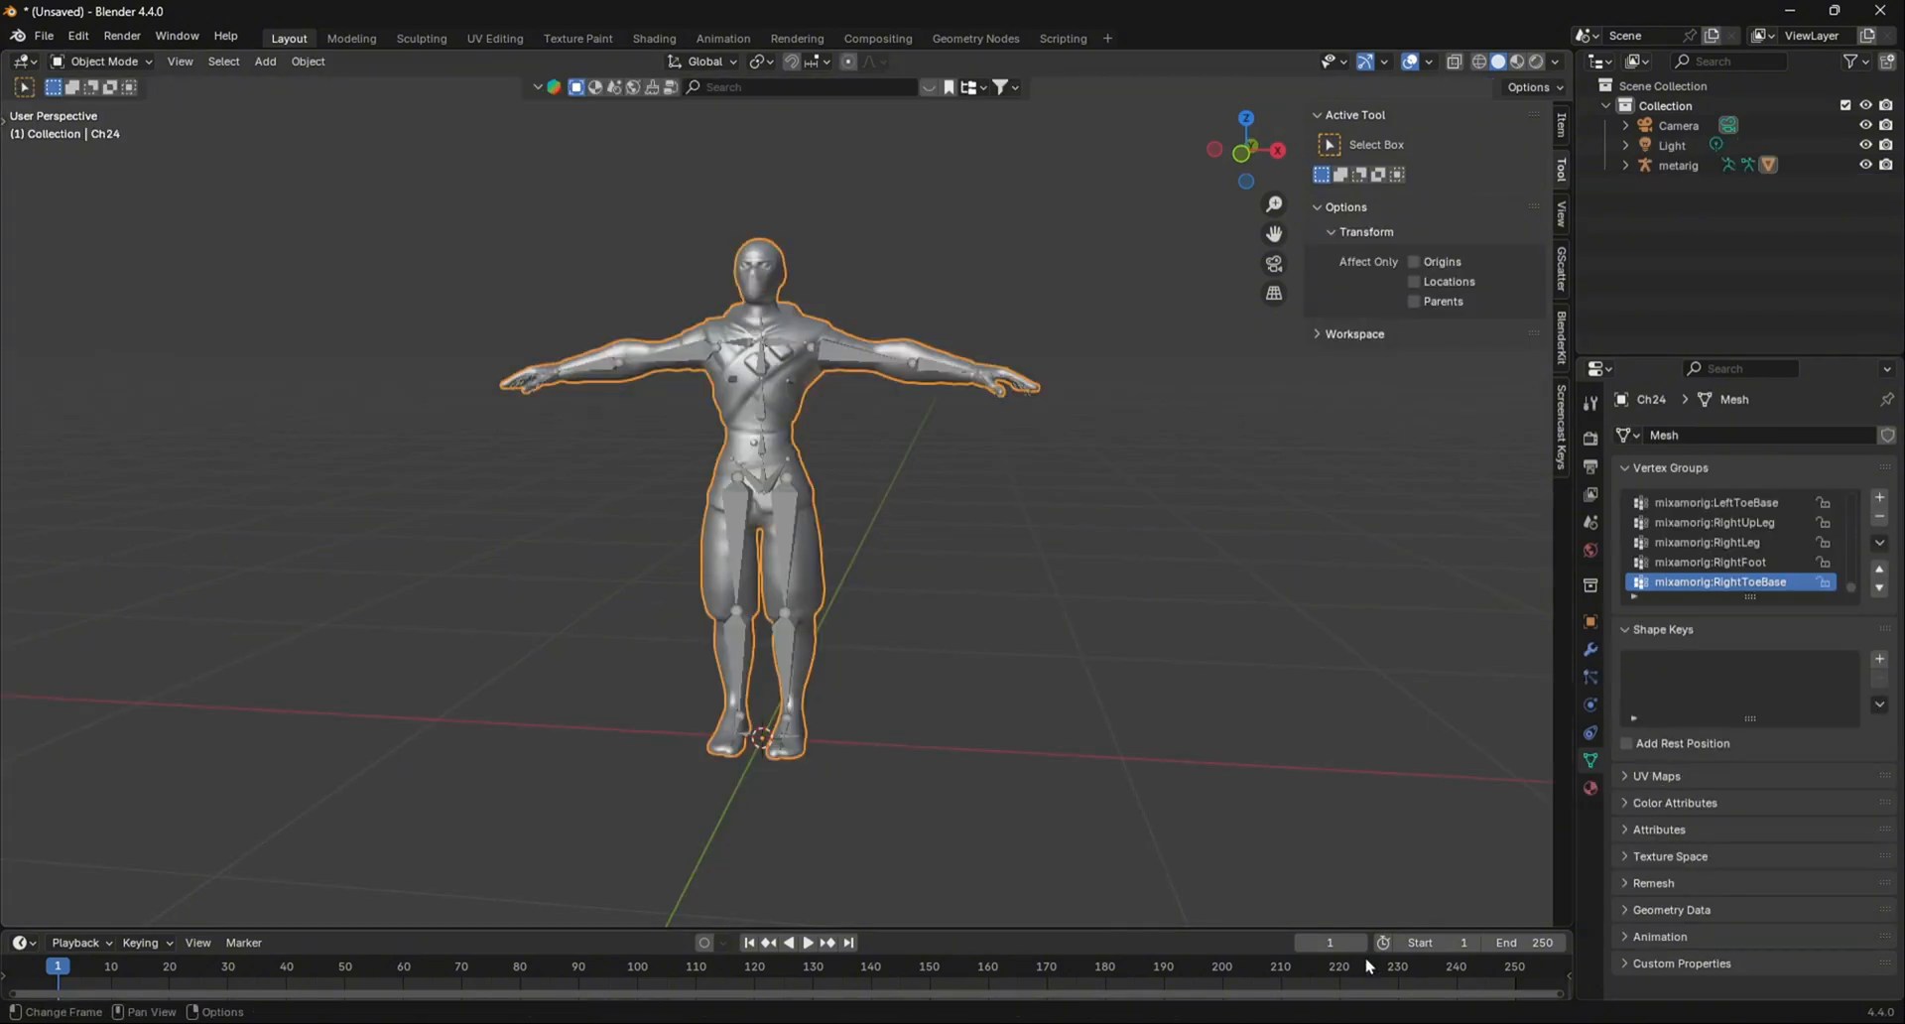
{"action": "mouse_move", "coordinate": [784, 549]}
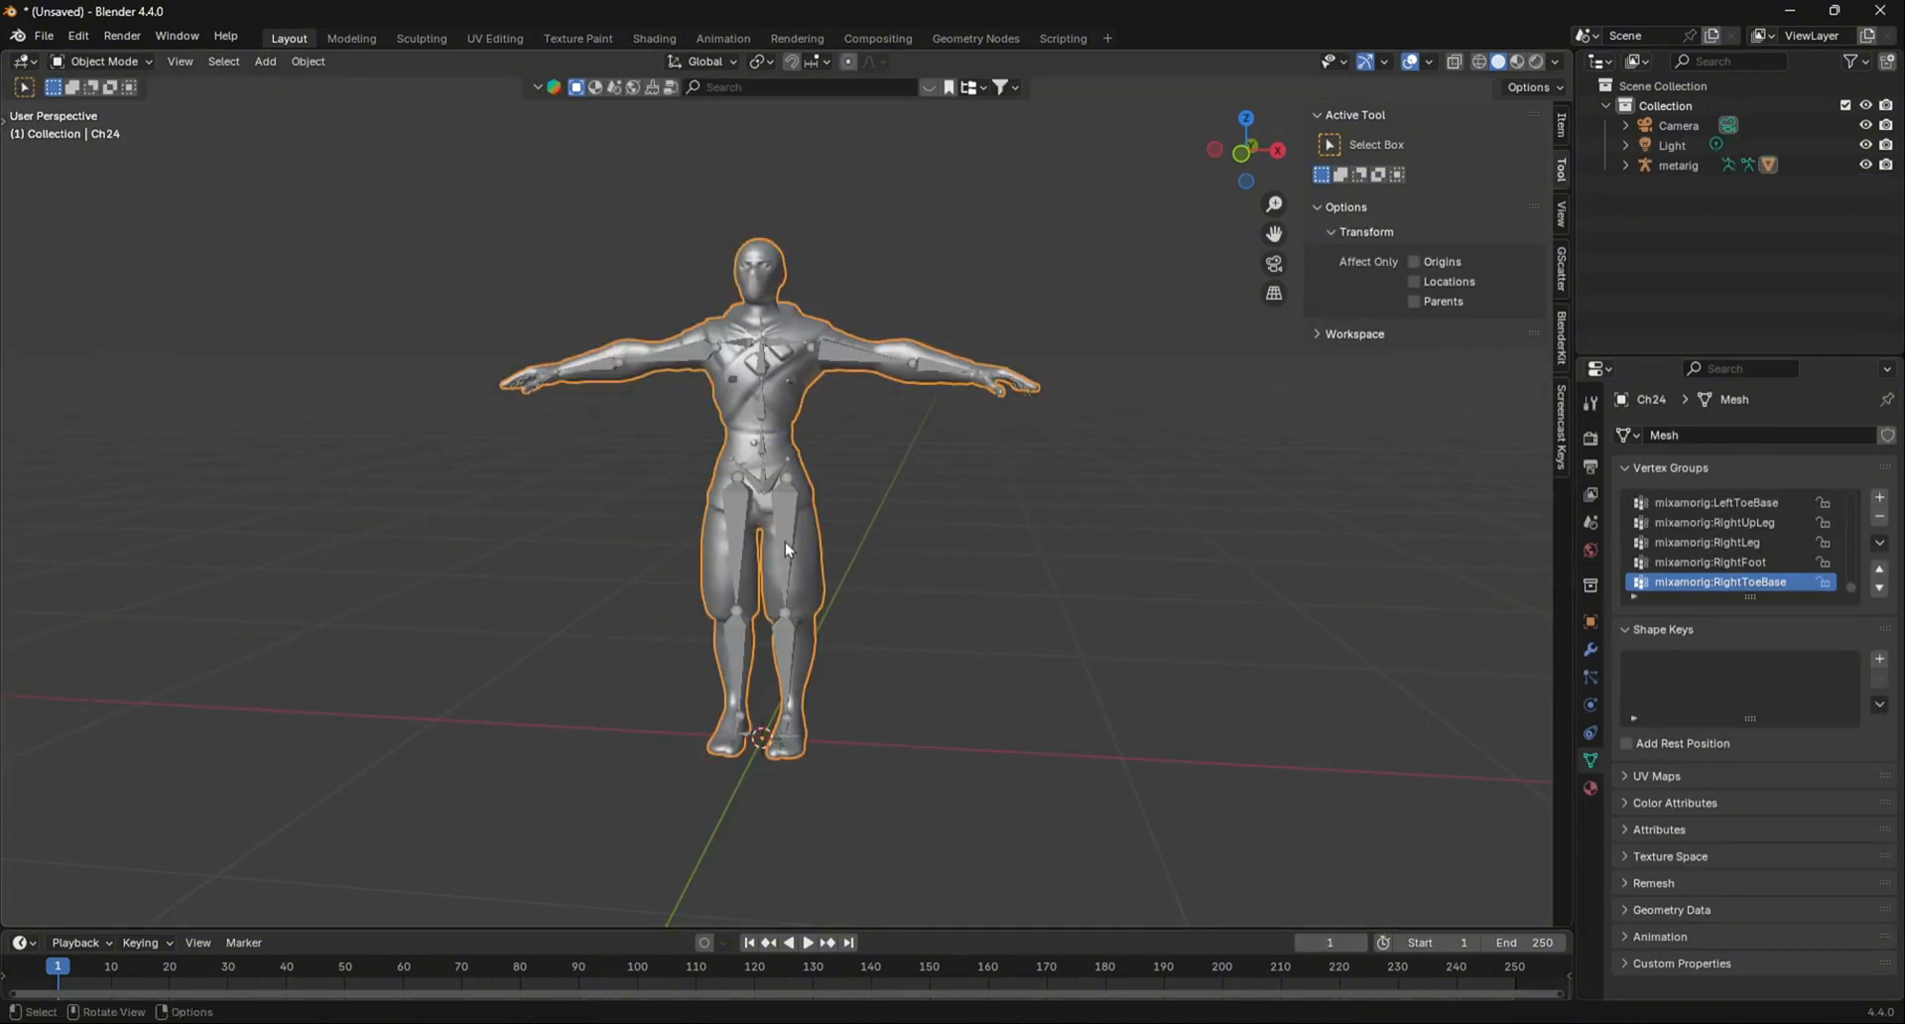
Parent the mesh to the meta-rig with automatic weights.
{"action": "key", "text": "ctrl+p"}
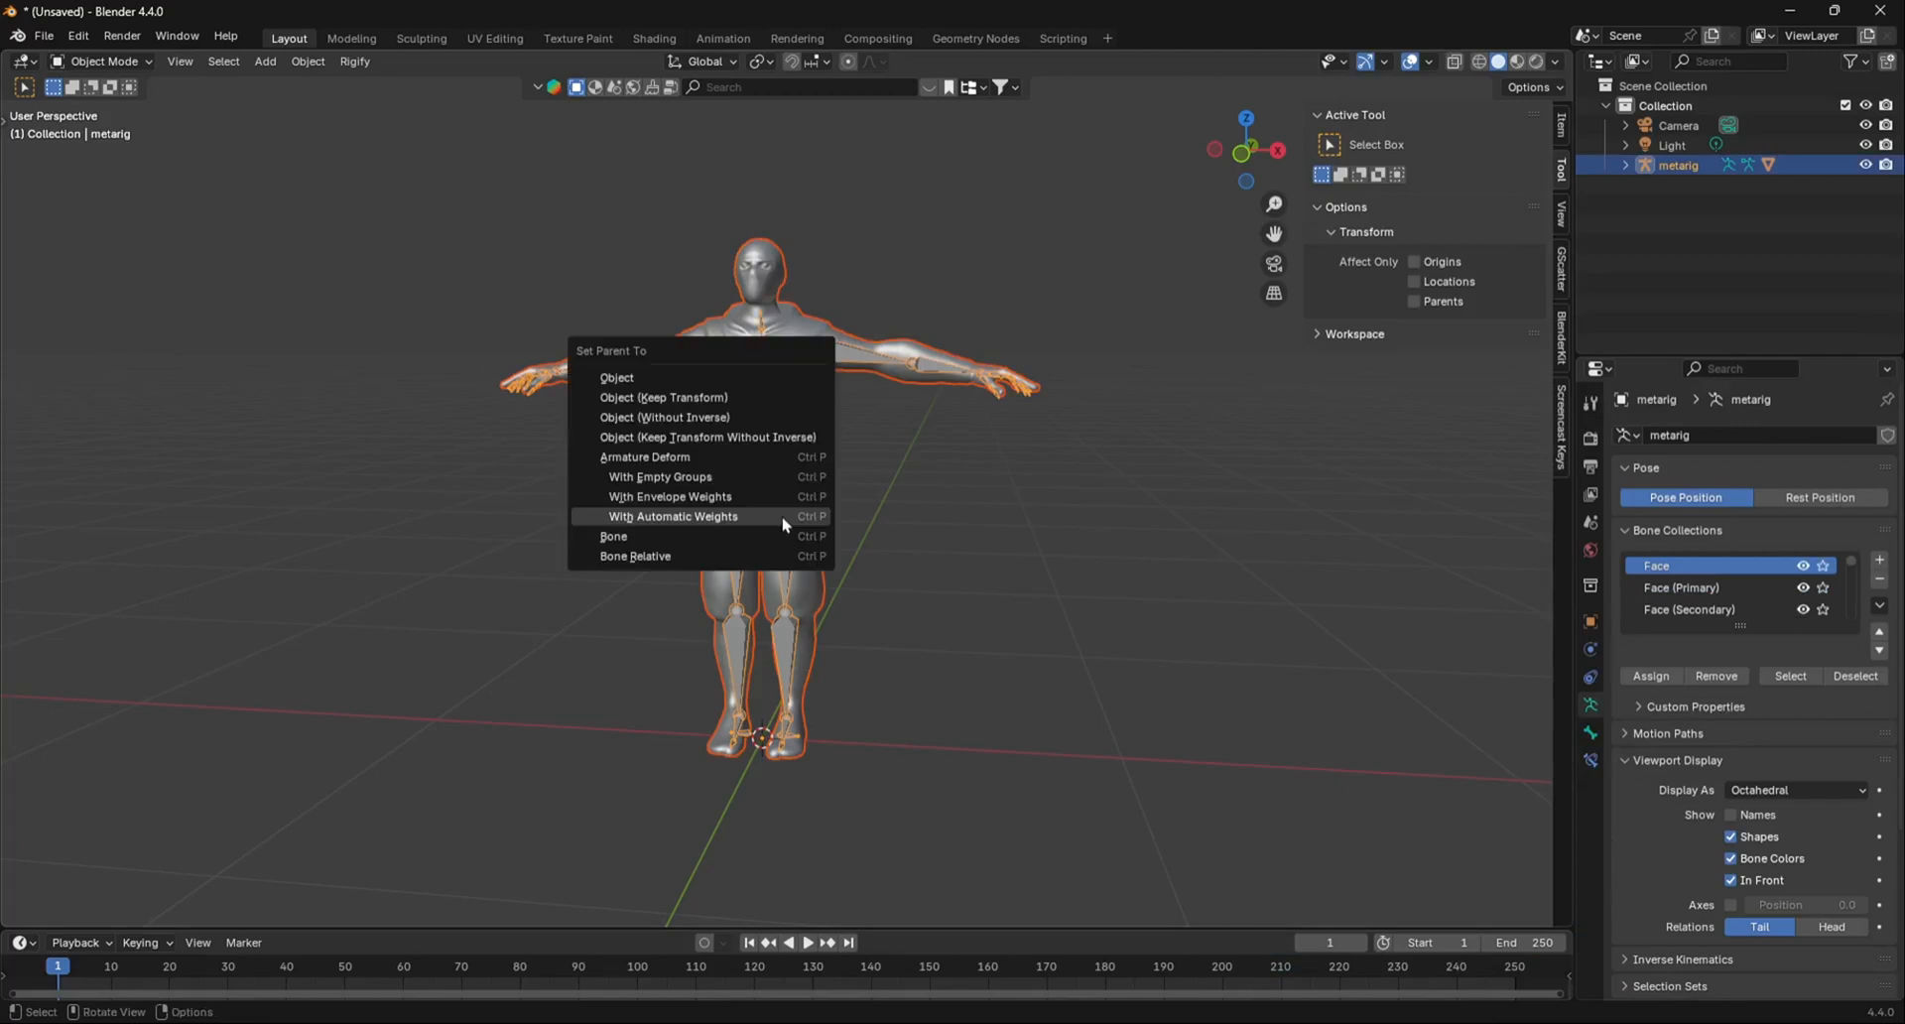
{"action": "left_click", "coordinate": [672, 515]}
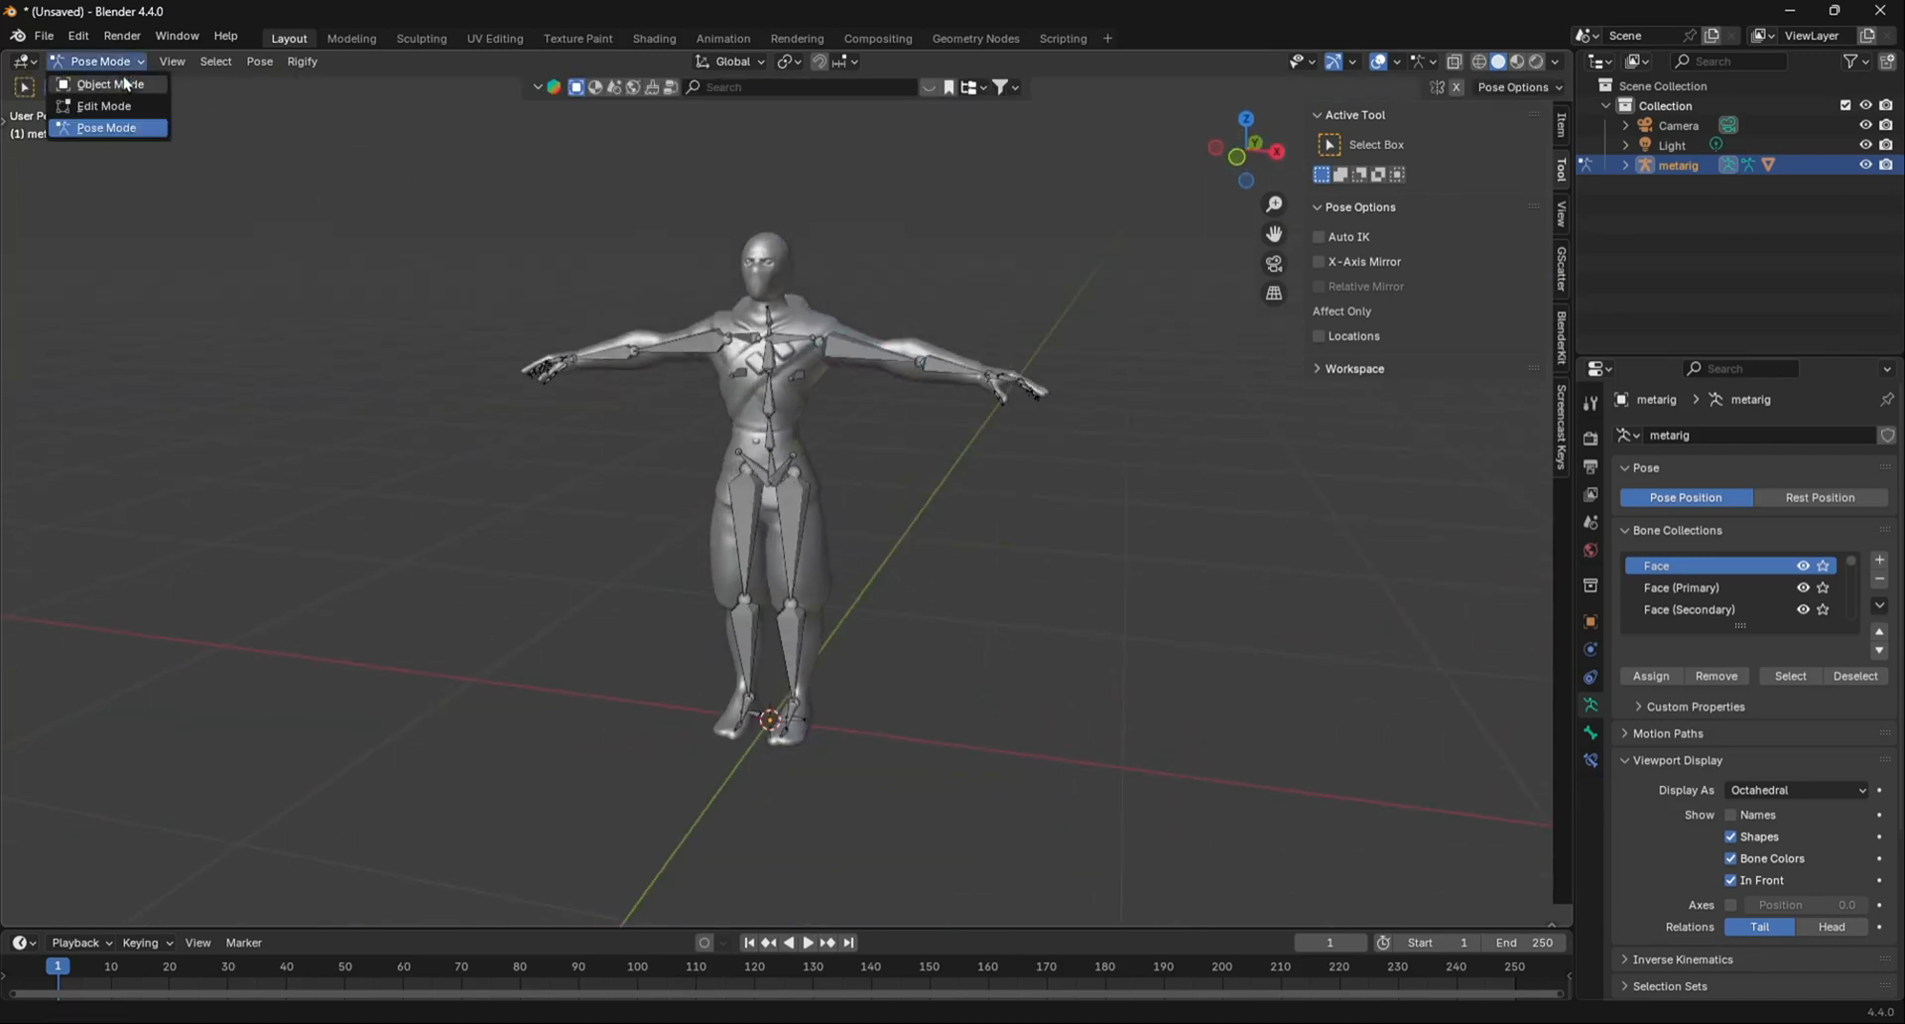
Return to Object Mode and click Rigify's Generate Rig.
{"action": "left_click", "coordinate": [103, 83]}
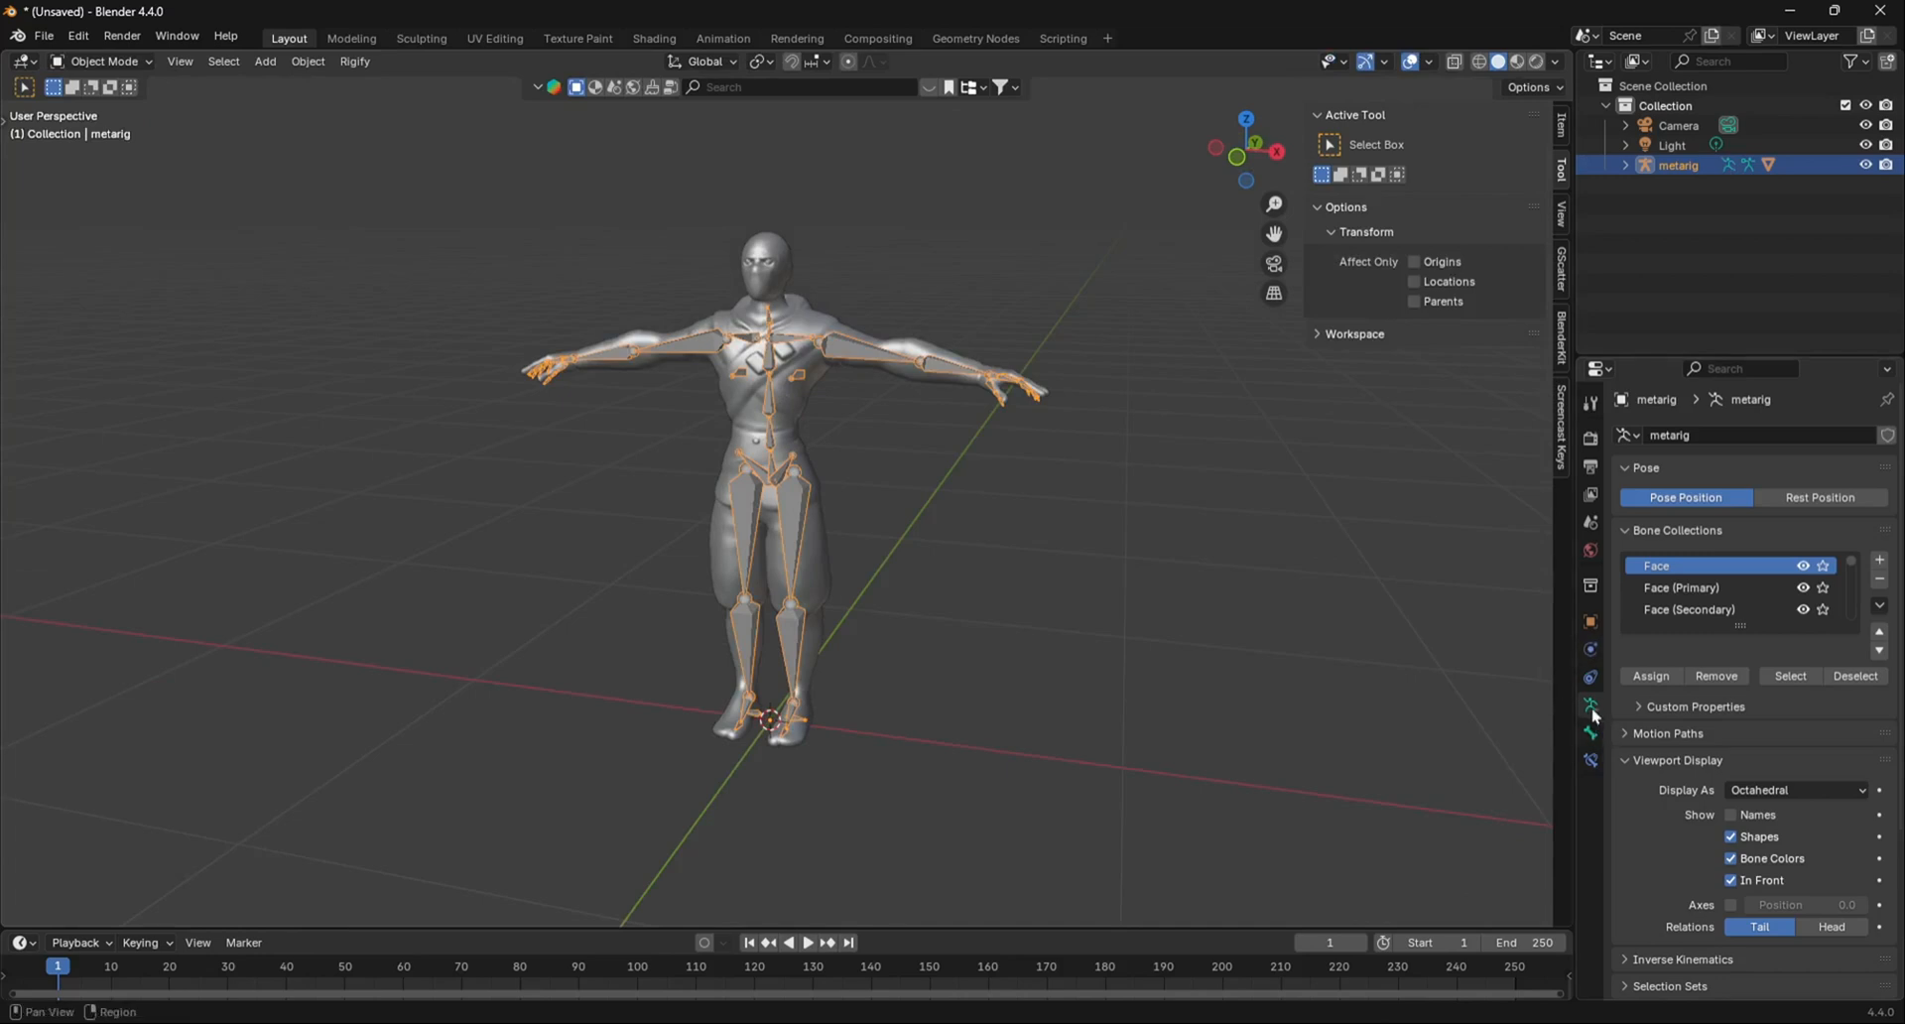
{"action": "scroll", "scroll_direction": "down", "scroll_amount": 3}
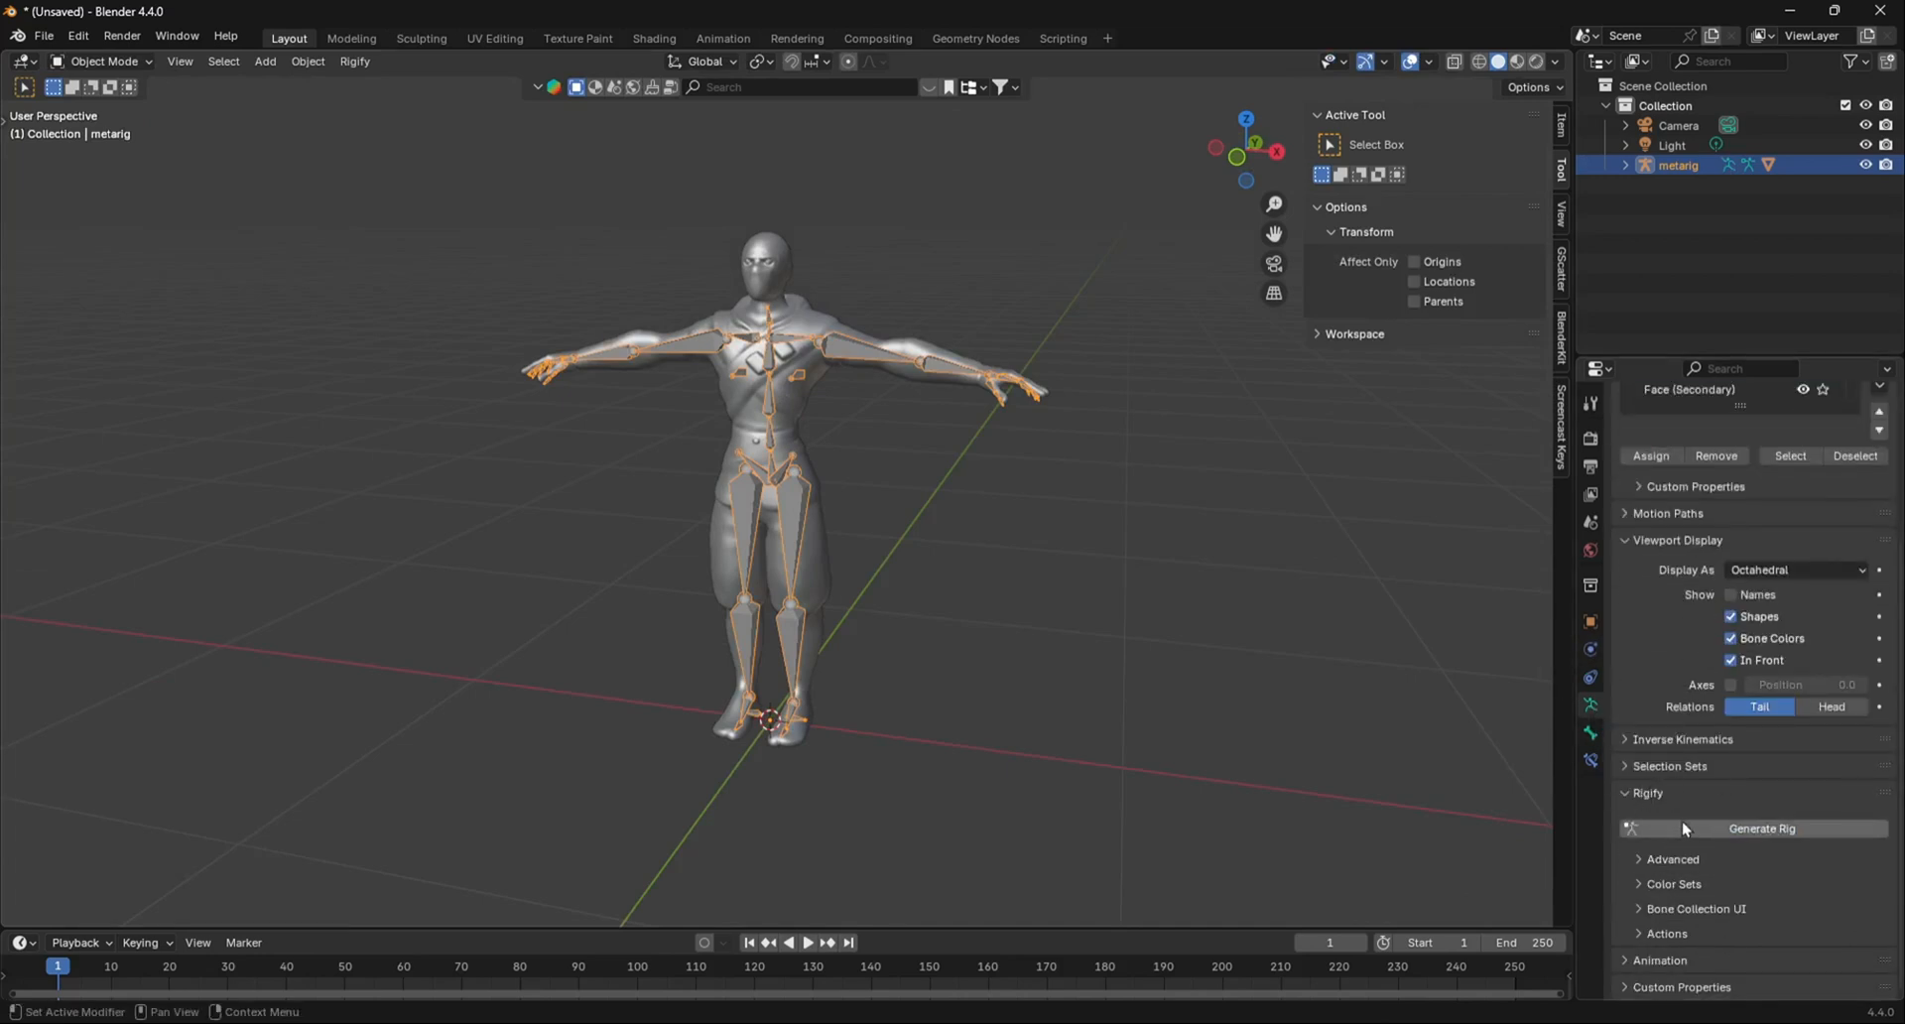
{"action": "left_click", "coordinate": [1762, 828]}
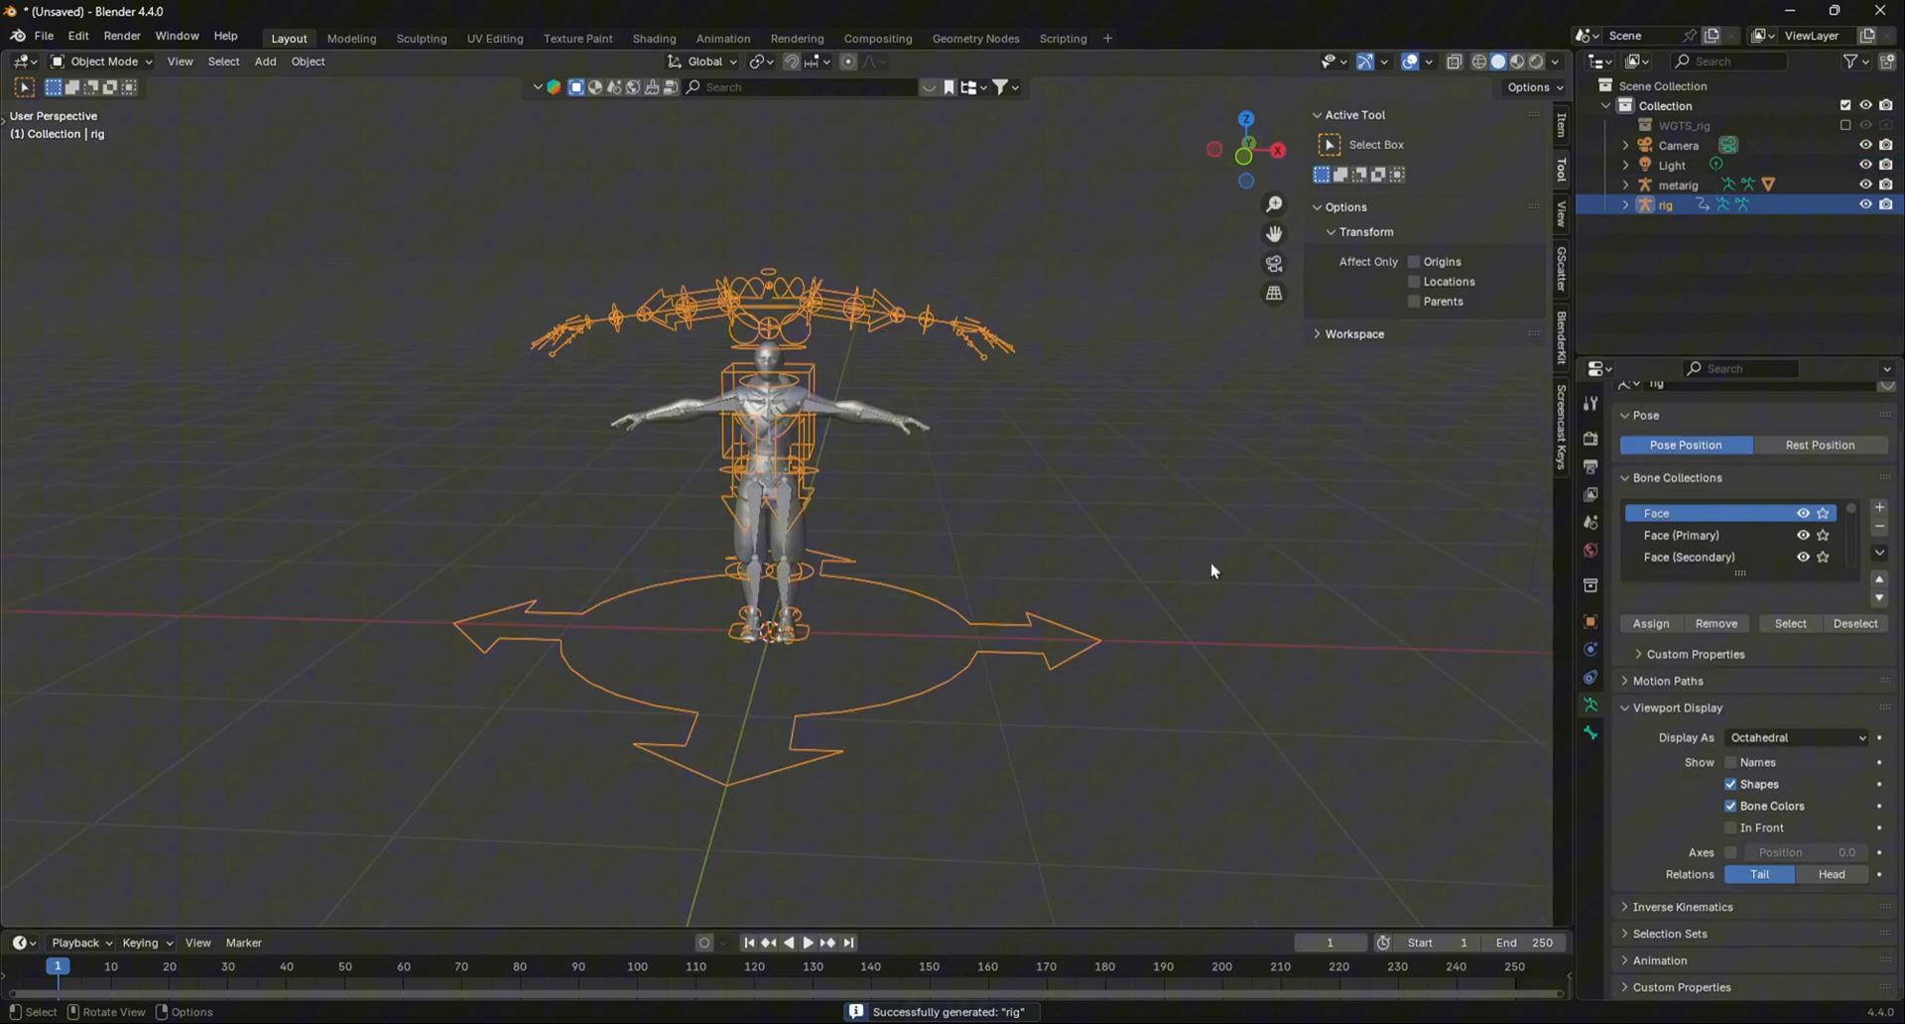
Parent the character mesh to the generated rig using With Automatic Weights.
{"action": "key", "text": "s"}
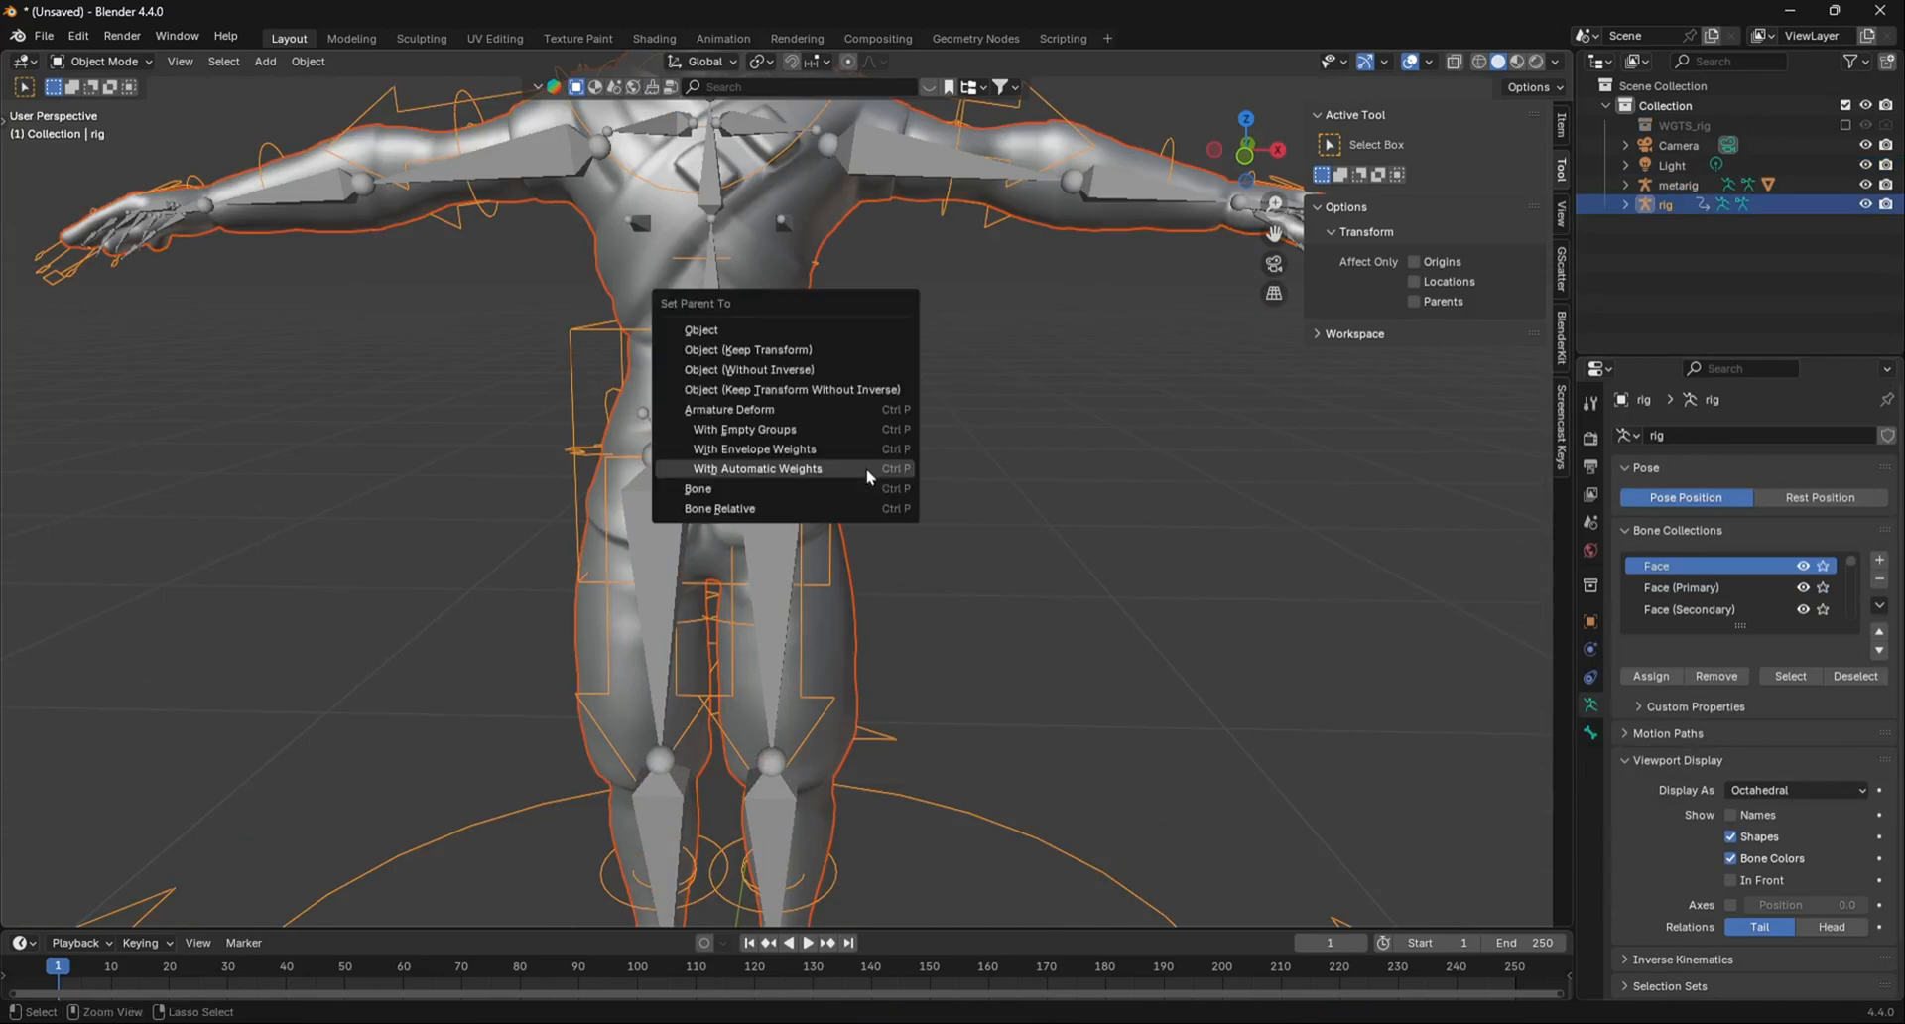
{"action": "mouse_move", "coordinate": [881, 395]}
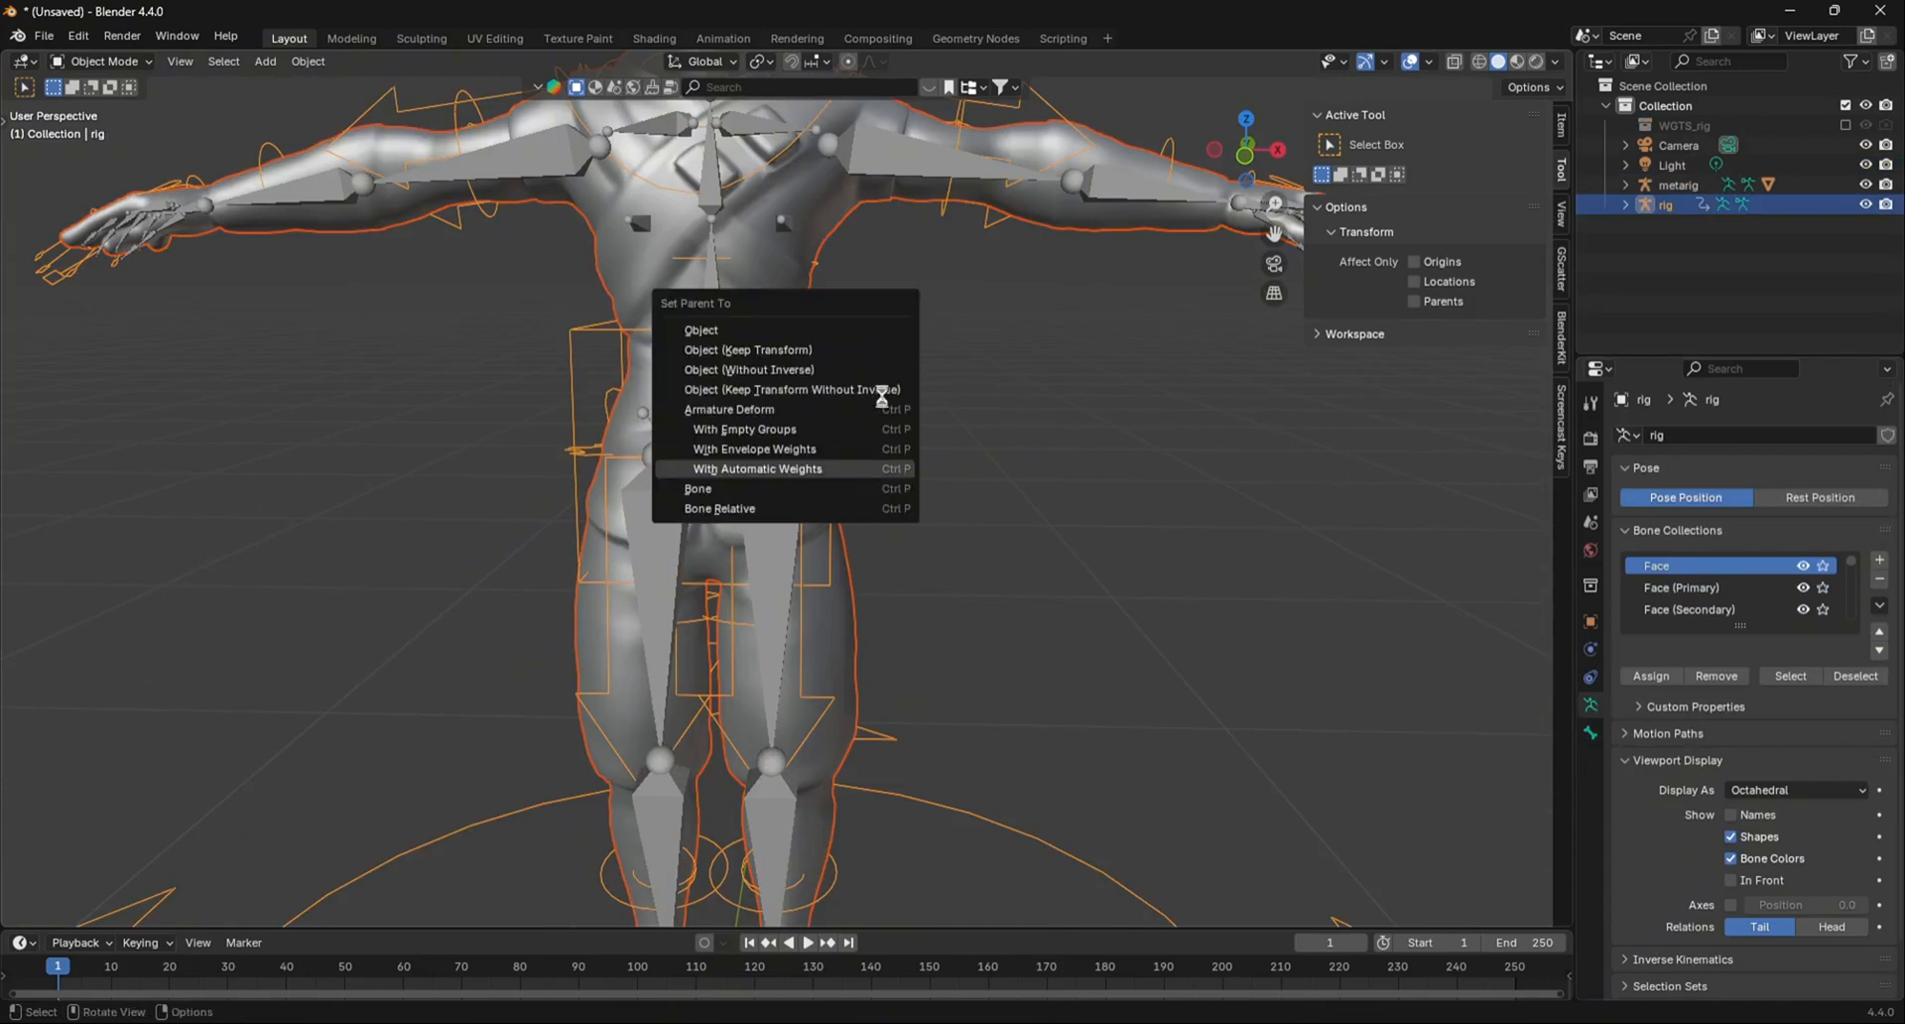
{"action": "left_click", "coordinate": [757, 467]}
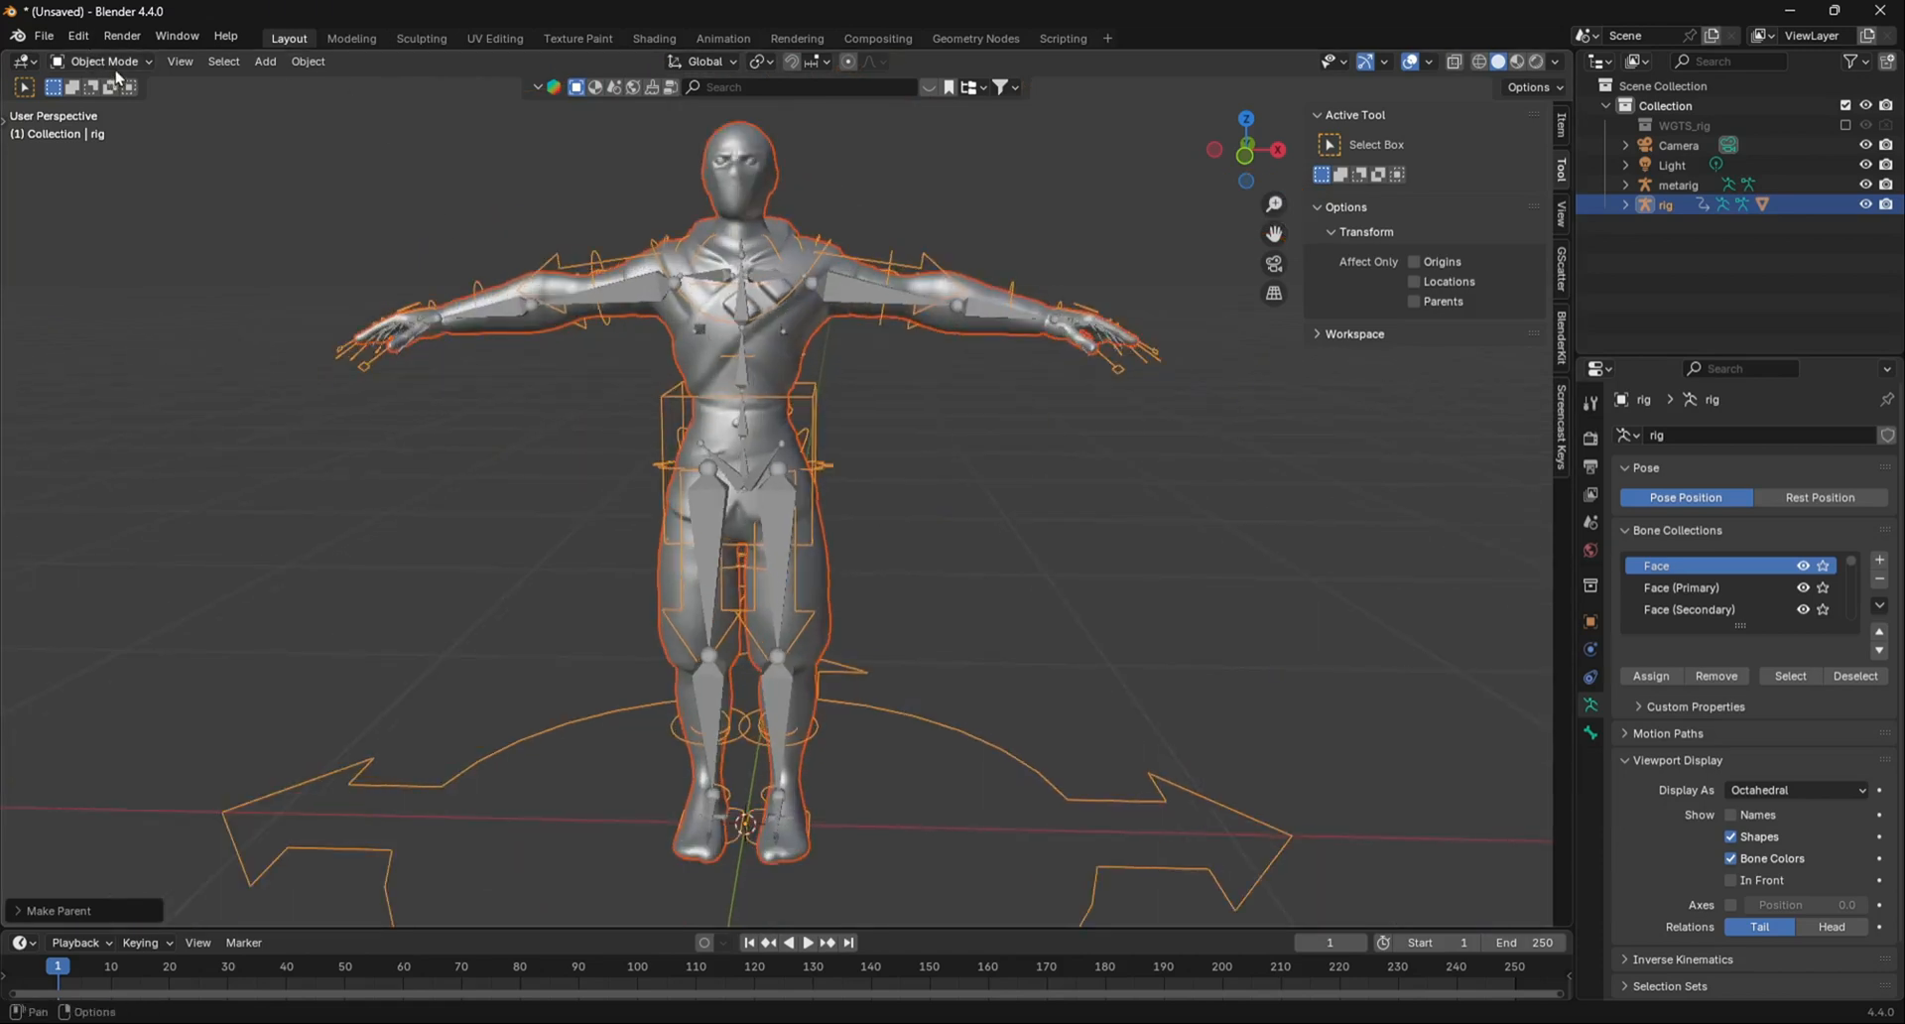
Switch the generated rig into Pose Mode from the mode dropdown.
{"action": "left_click", "coordinate": [103, 61]}
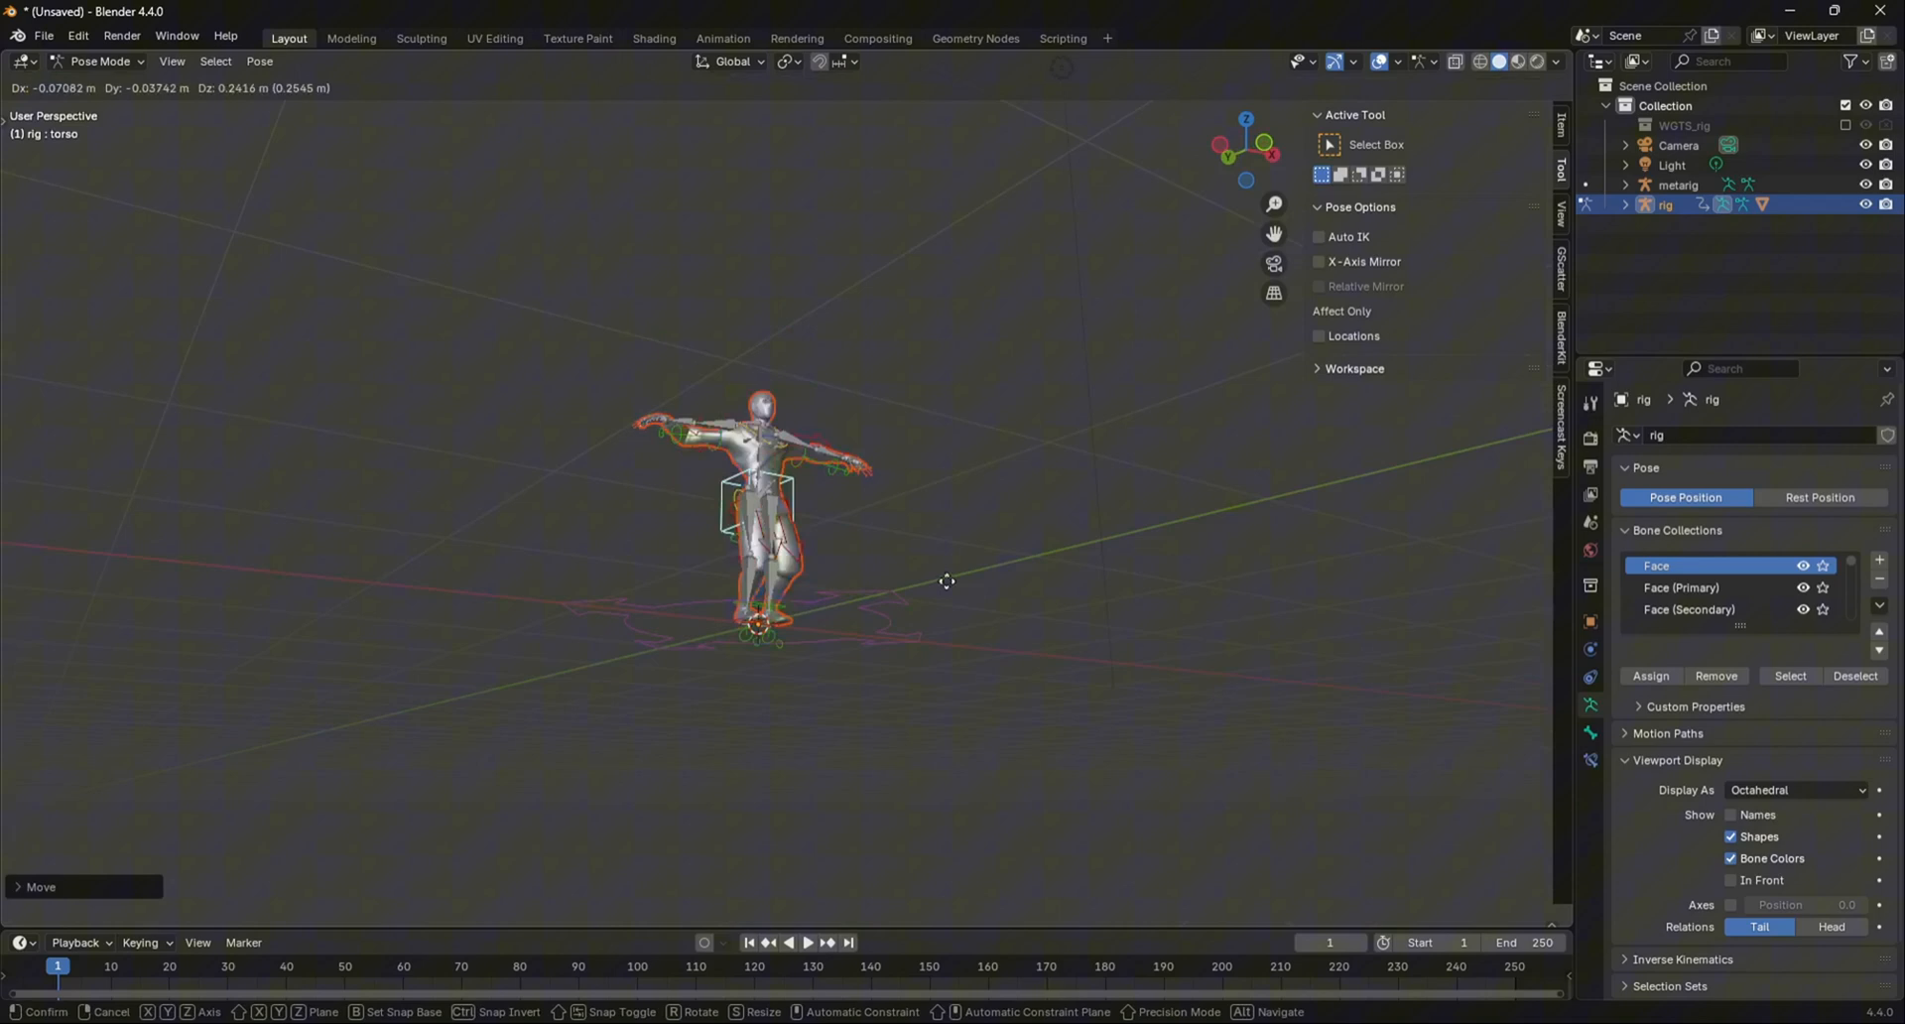
{"action": "mouse_move", "coordinate": [1036, 623]}
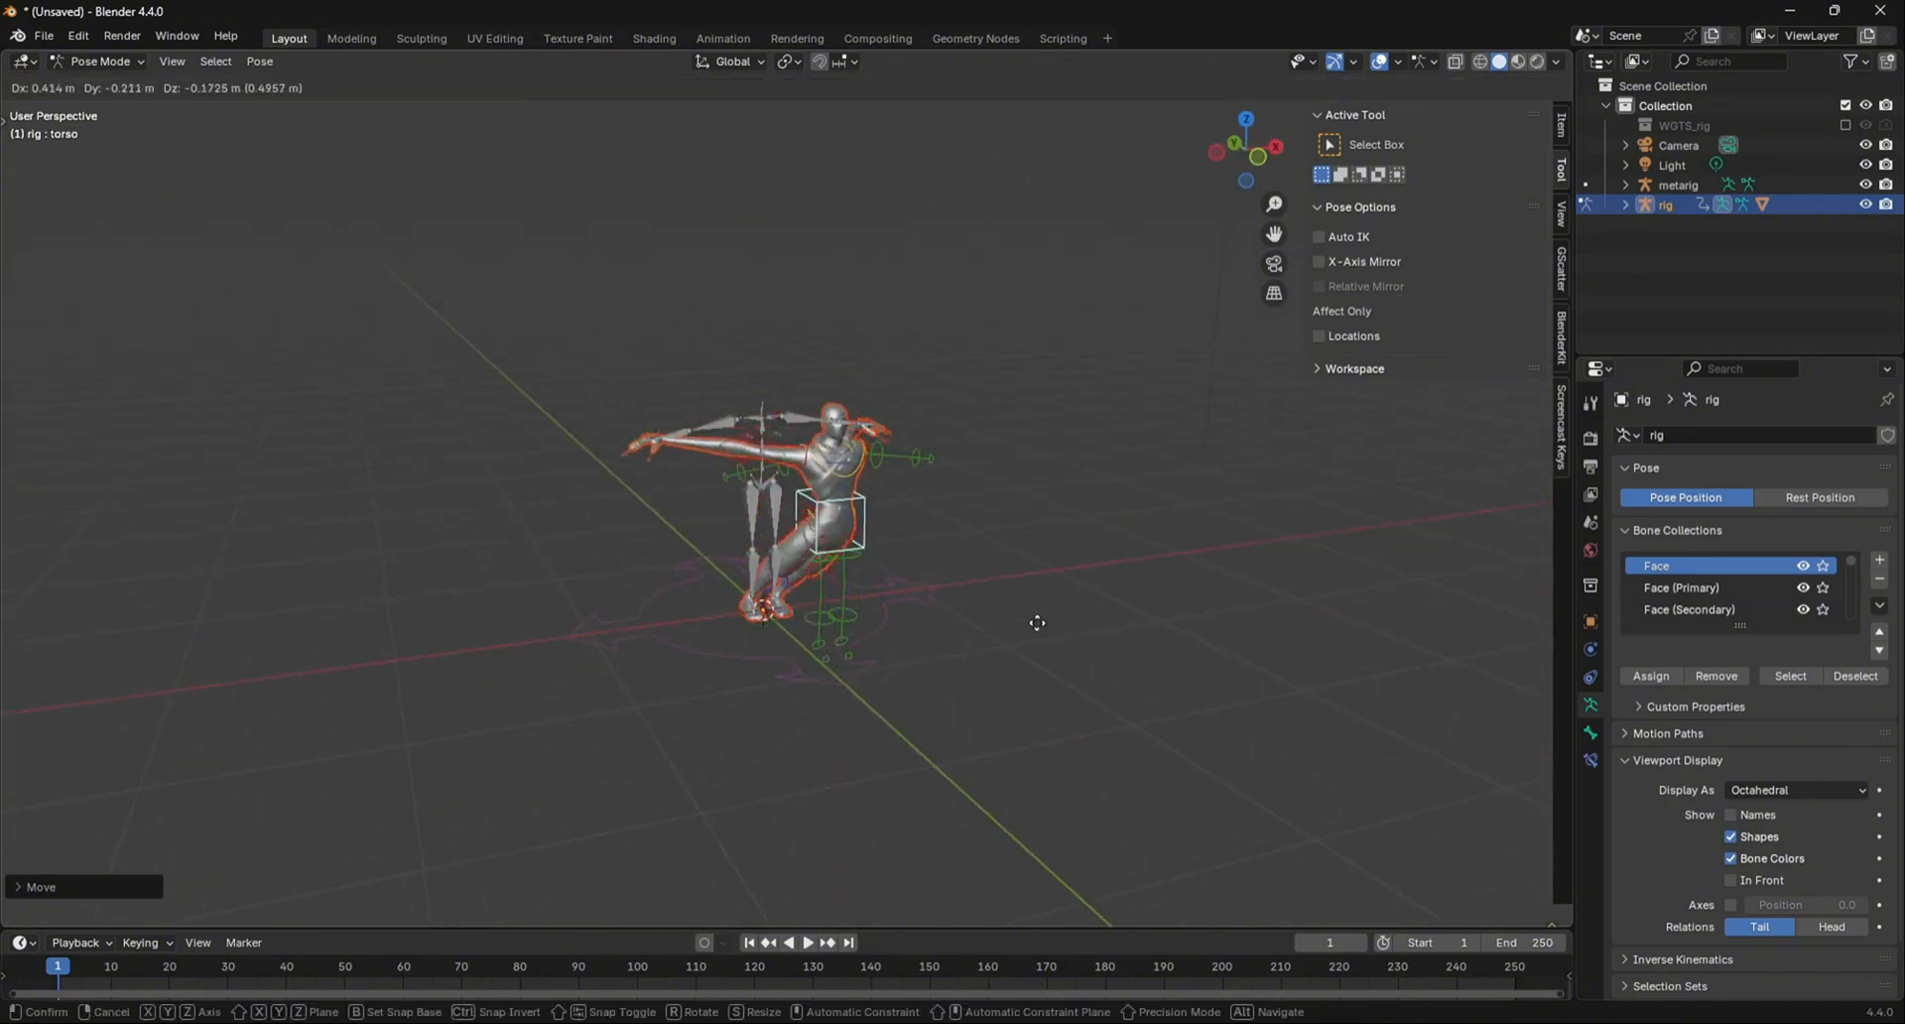